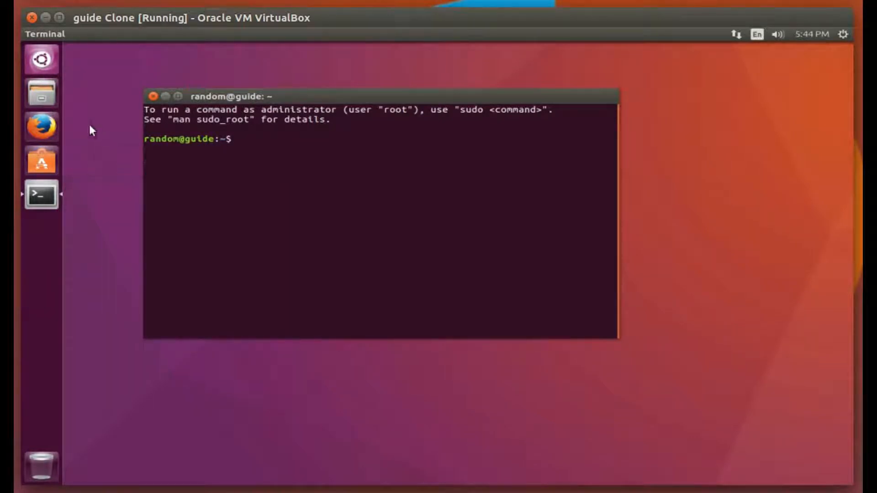
mouse_move(41, 126)
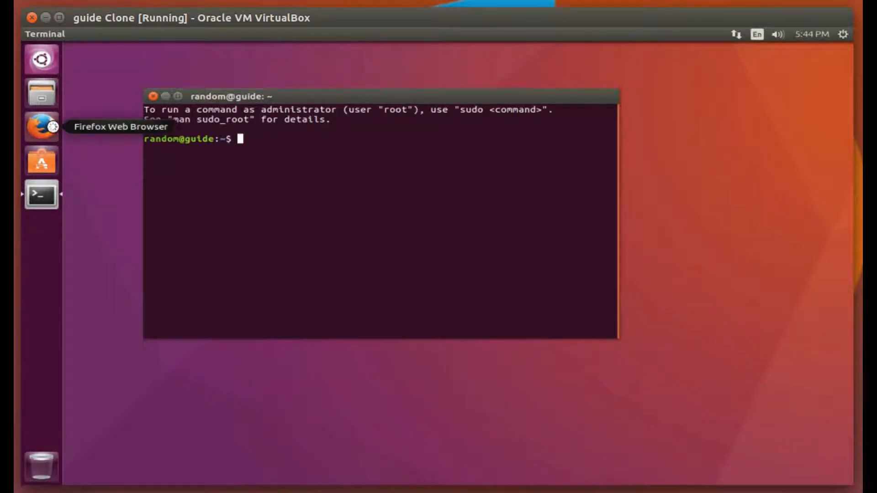
click(40, 127)
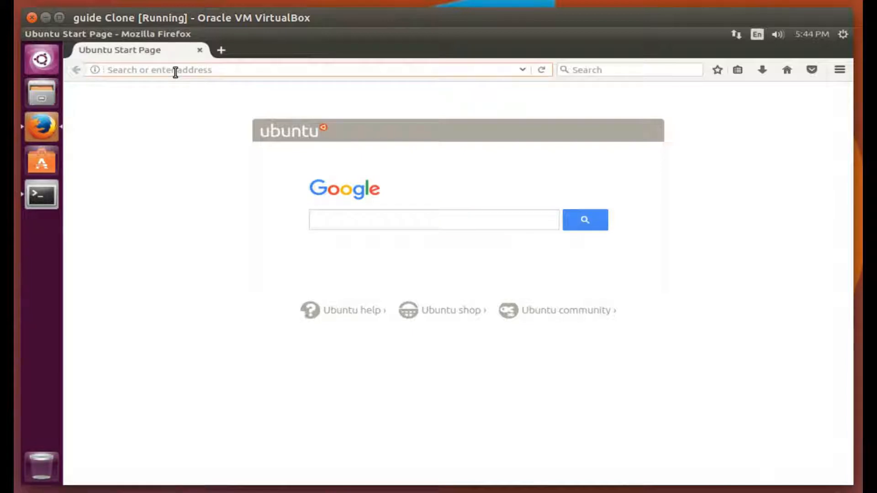
text(www.m)
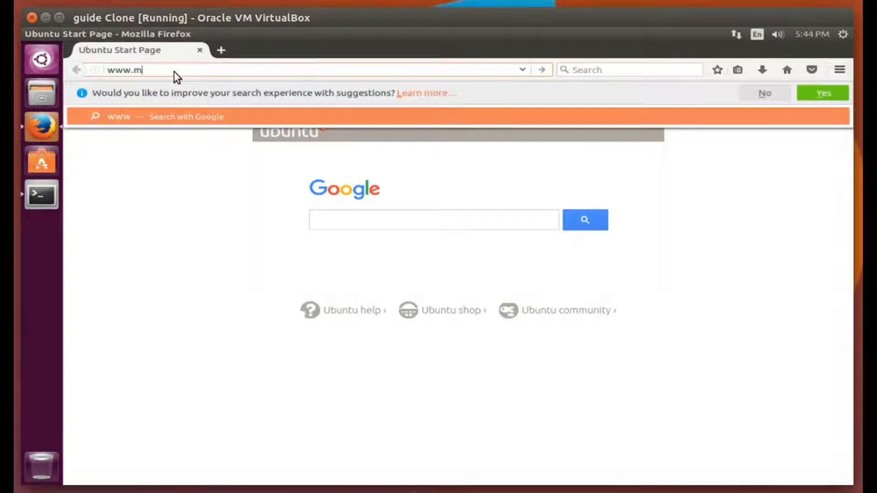
text(ircosoft)
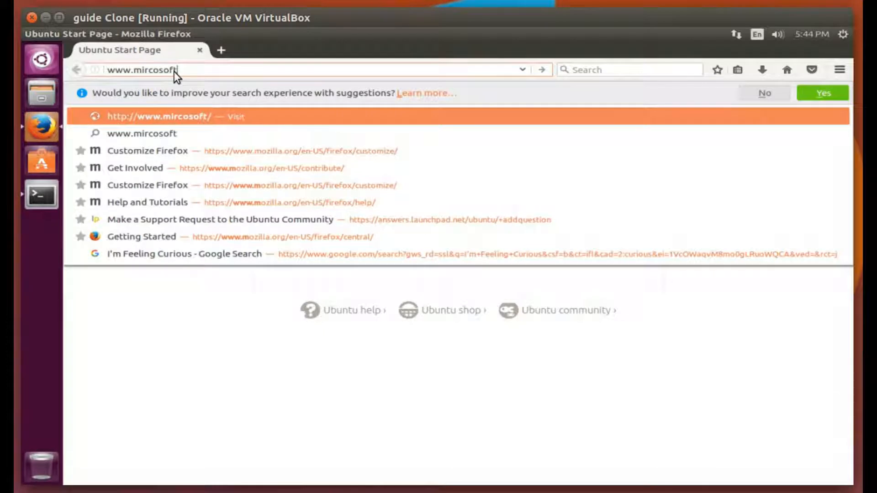
text(.as)
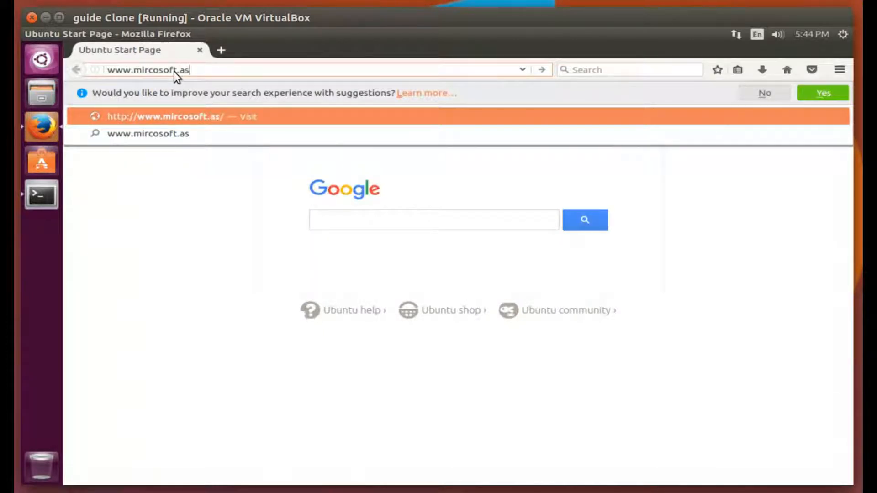
key(BackSpace)
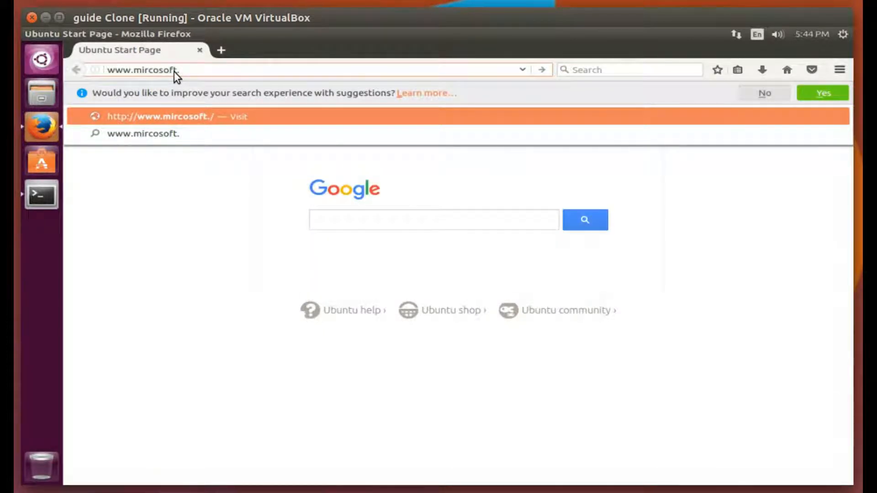
text(com)
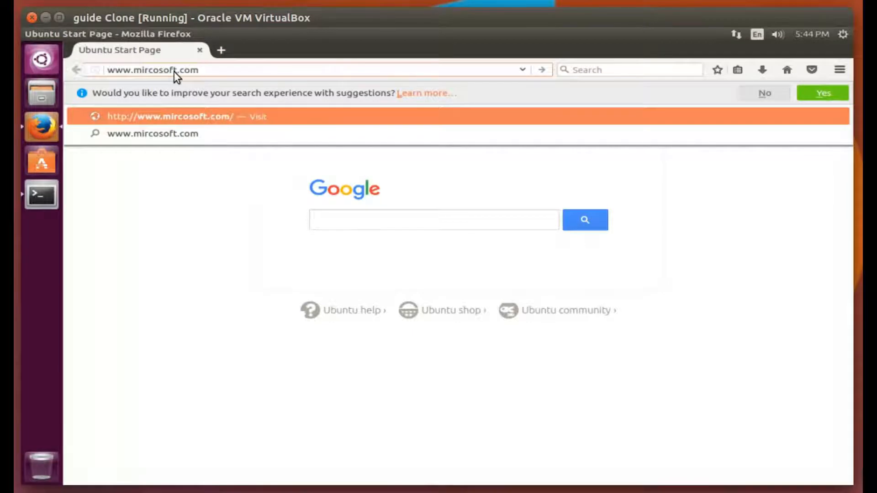
text(/net/)
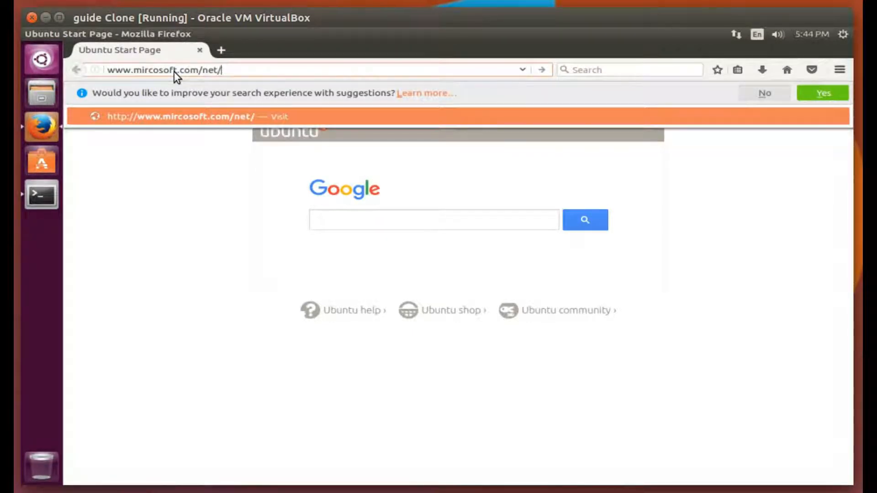
text(core)
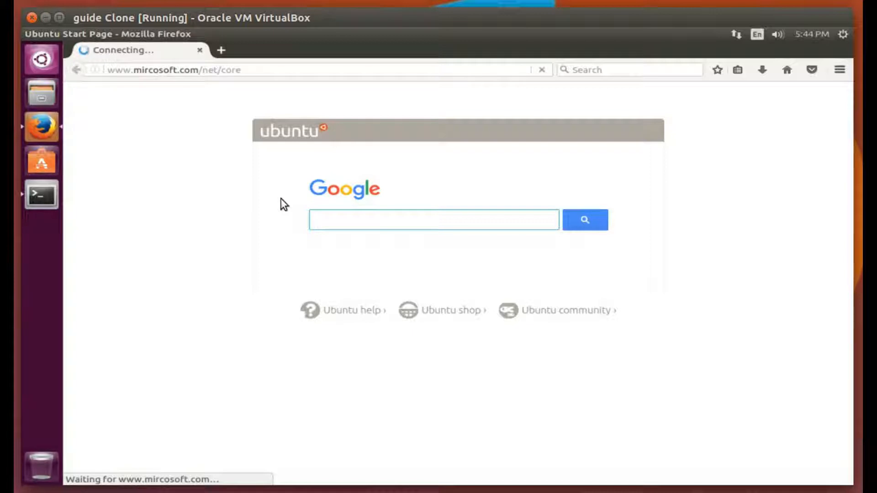
- Show the .NET Core Linux install instructions for Ubuntu, Mint and scroll to Ubuntu 16.04
click(433, 219)
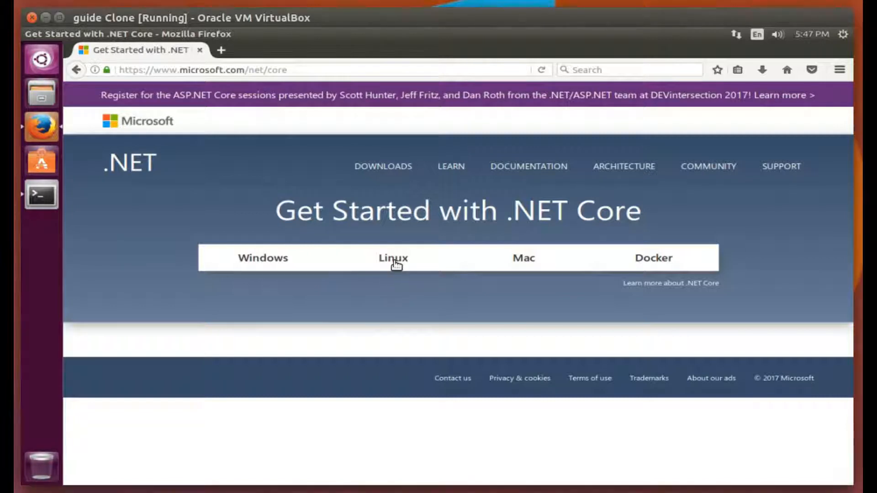
click(393, 257)
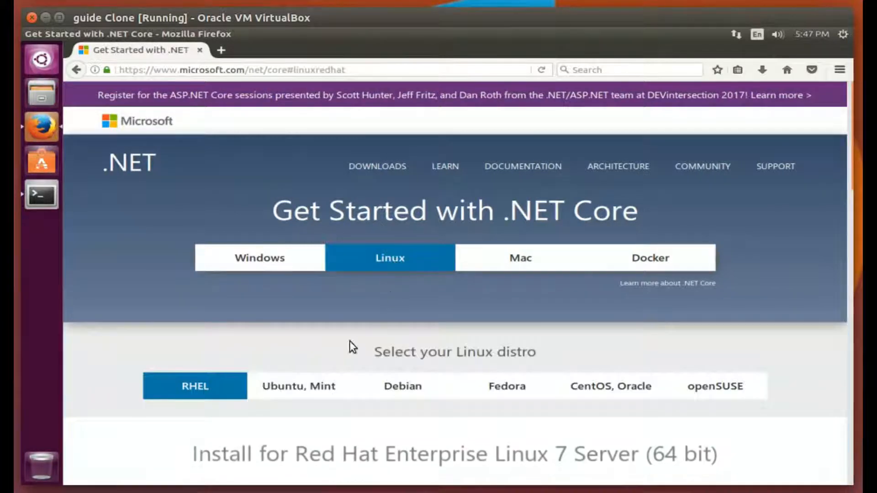
scroll(down, 3)
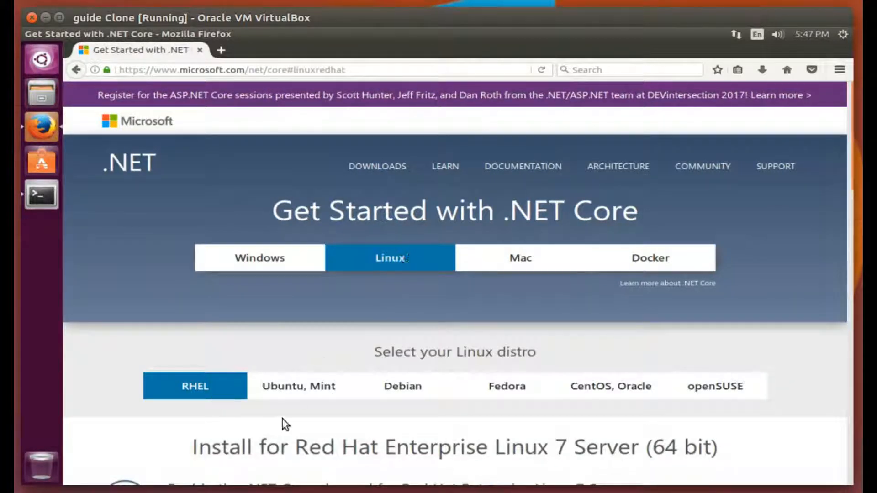
click(299, 386)
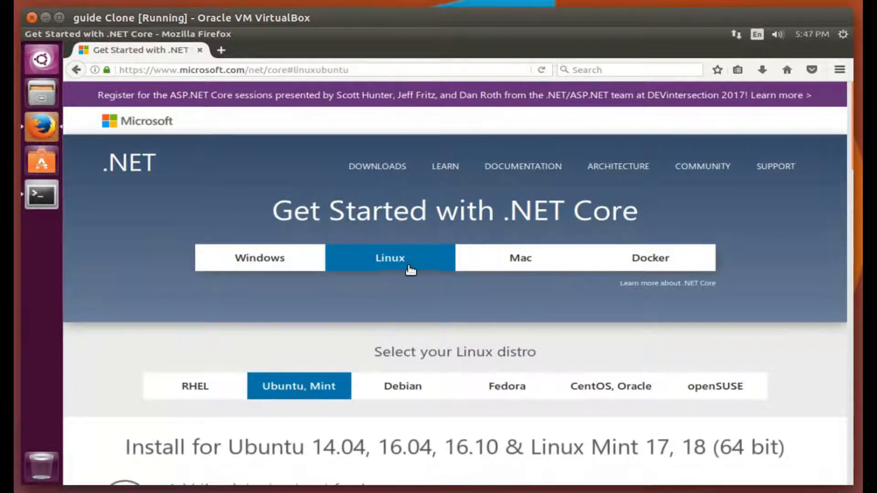
scroll(down, 3)
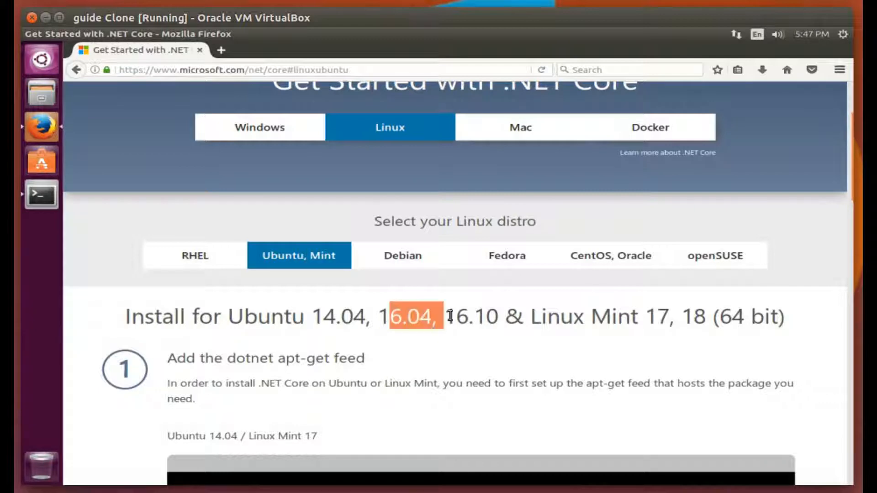
scroll(down, 3)
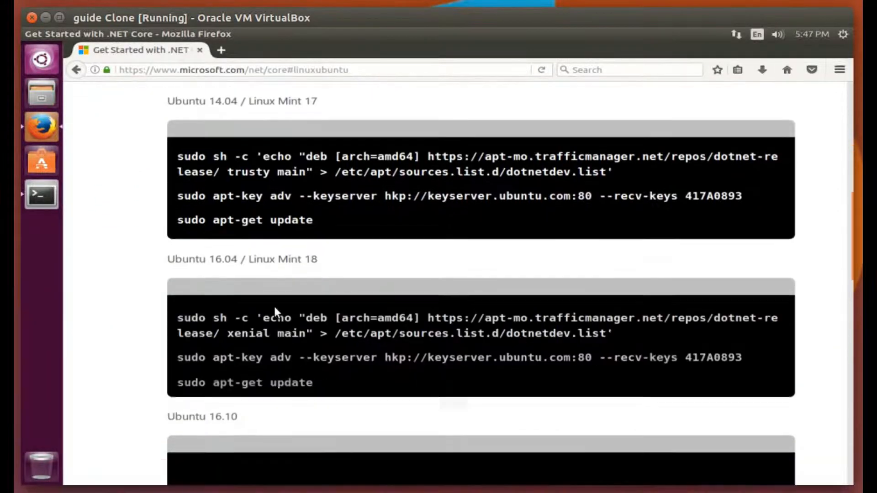
scroll(down, 3)
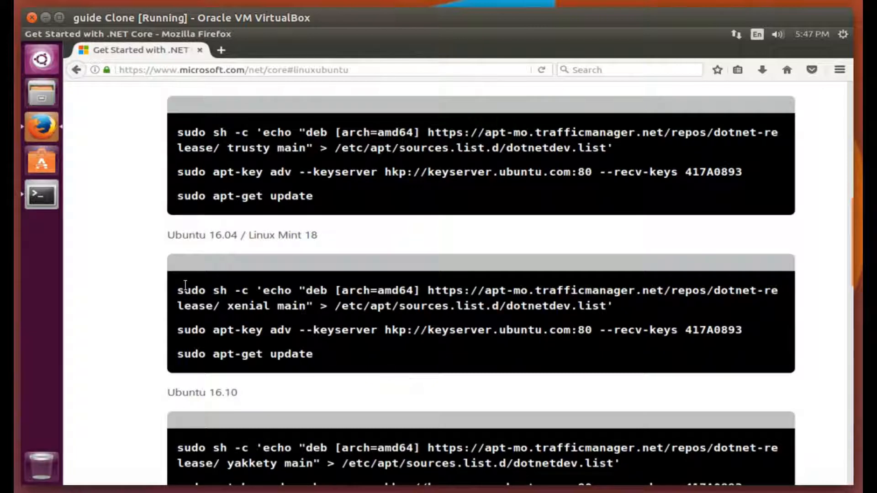
- Select the Ubuntu 16.04 feed, apt-key and apt-get update commands for copying
drag(178, 291, 613, 306)
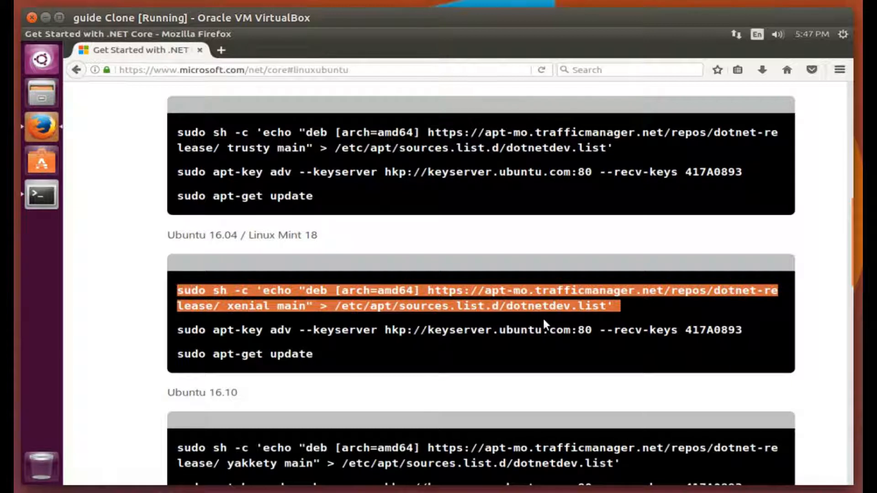
mouse_move(425, 230)
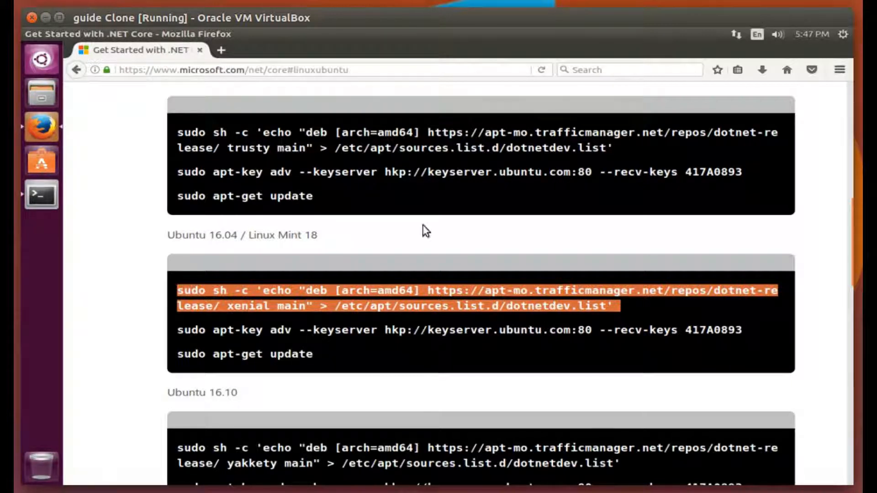
drag(178, 290, 609, 330)
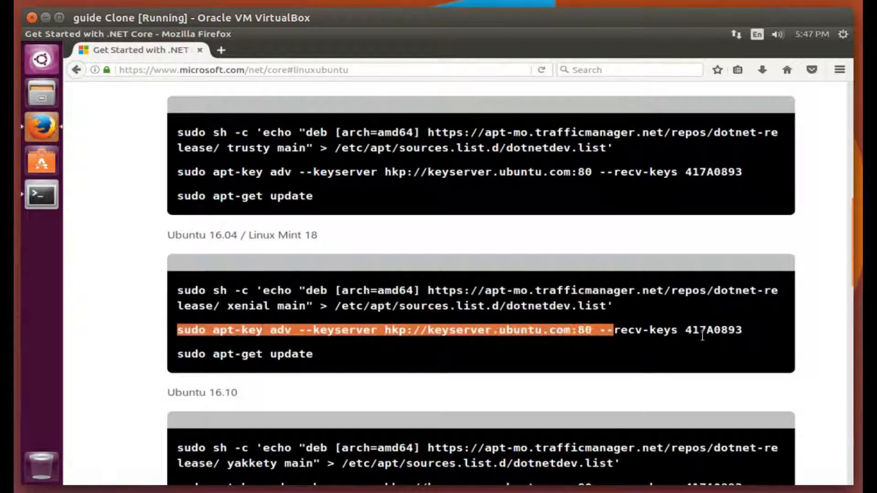
drag(607, 329, 743, 330)
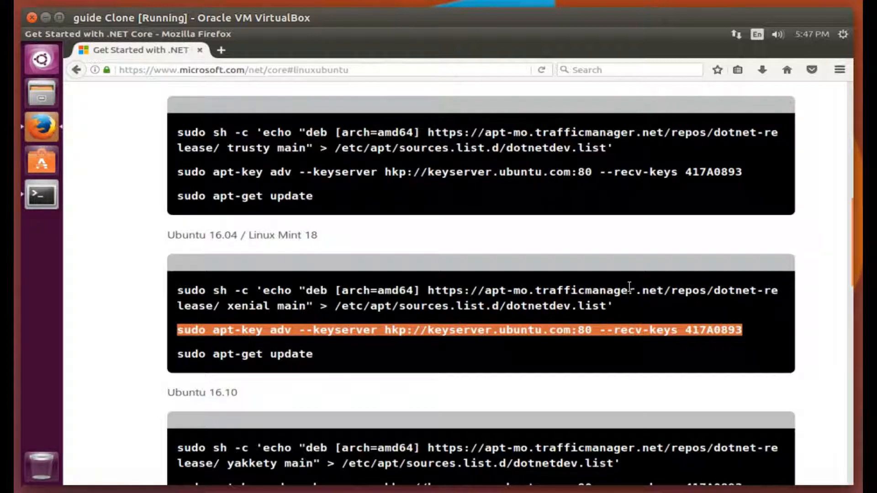
mouse_move(658, 217)
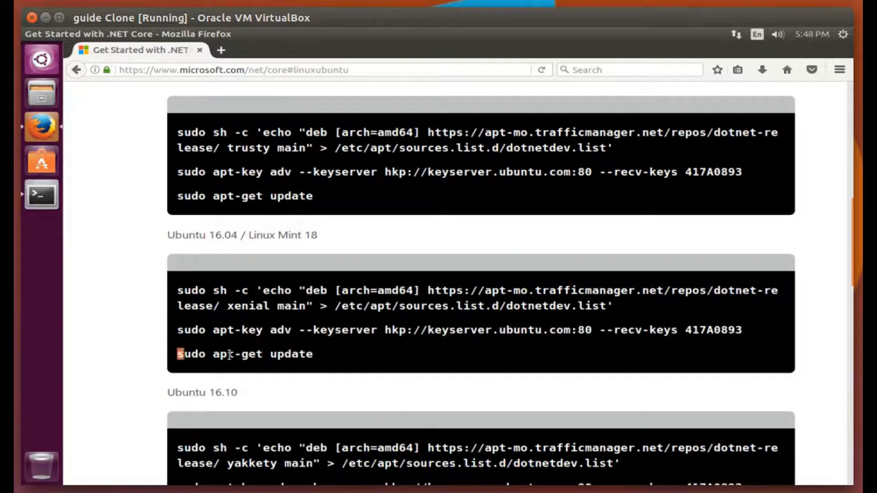
double_click(245, 353)
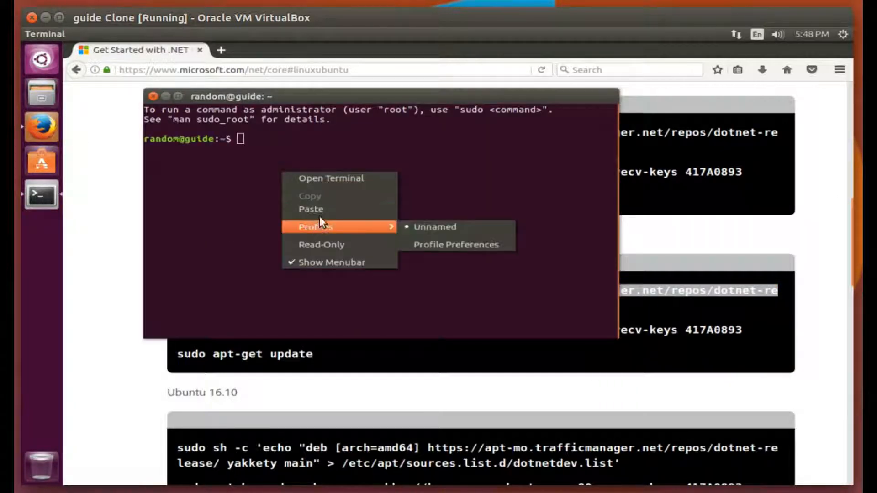
- Run the pasted .NET feed command, paste the apt-key command, and begin typing sudo
click(311, 209)
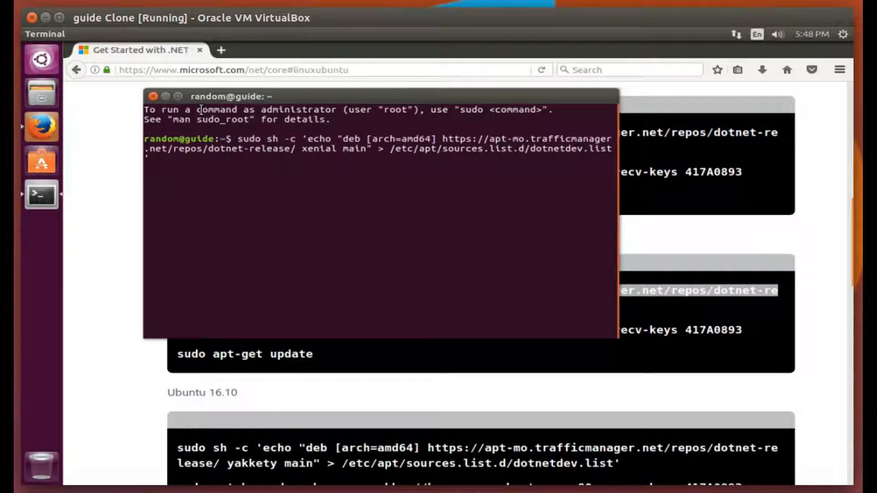
key(Return)
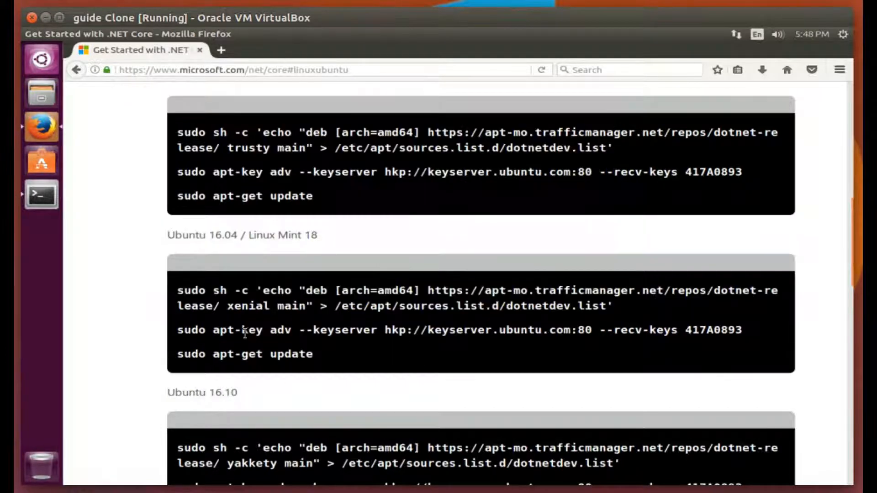
double_click(190, 329)
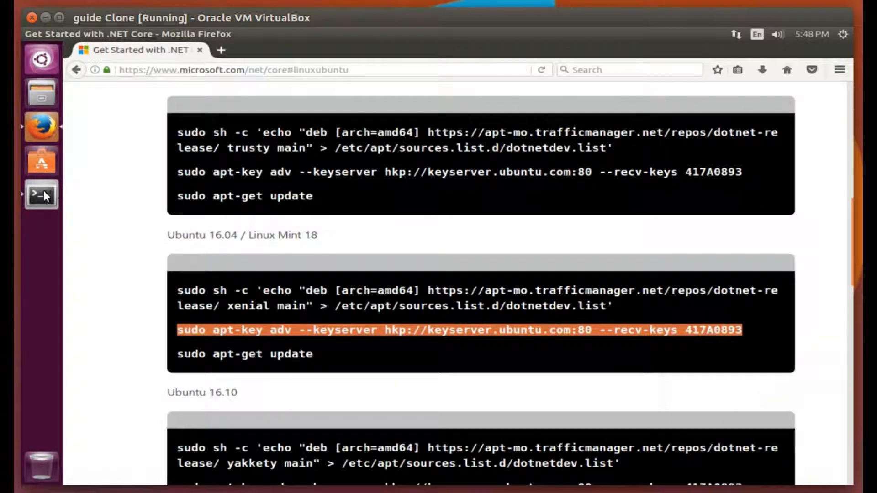
right_click(336, 224)
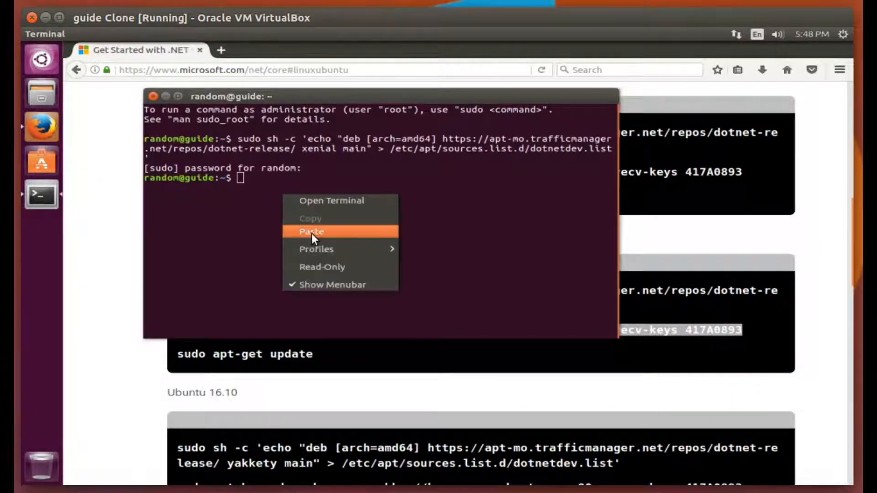
click(311, 232)
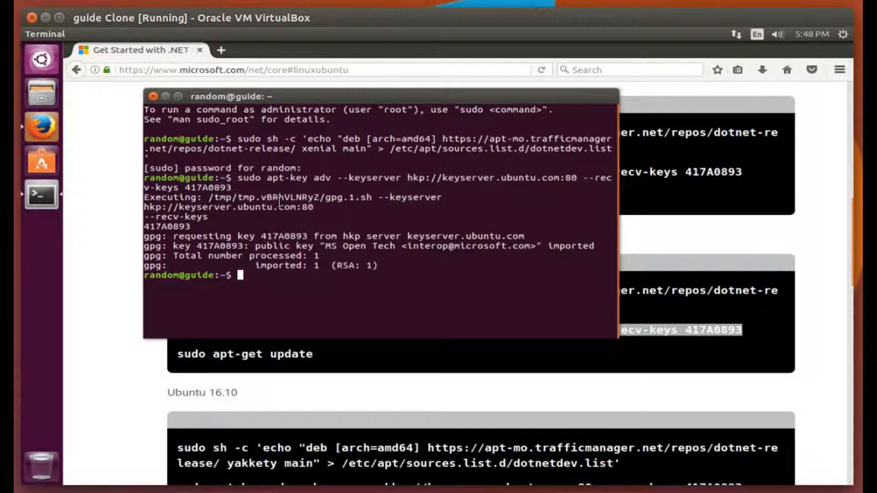
text(sudo apt-get upd)
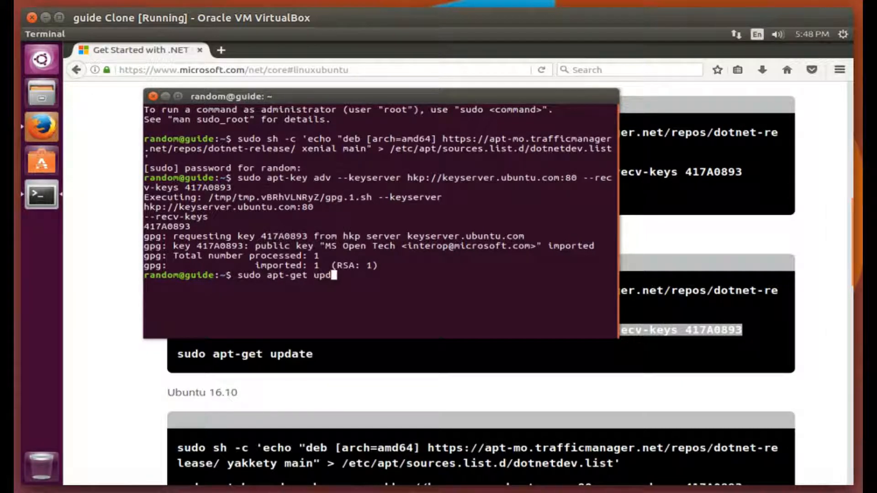
text(qa)
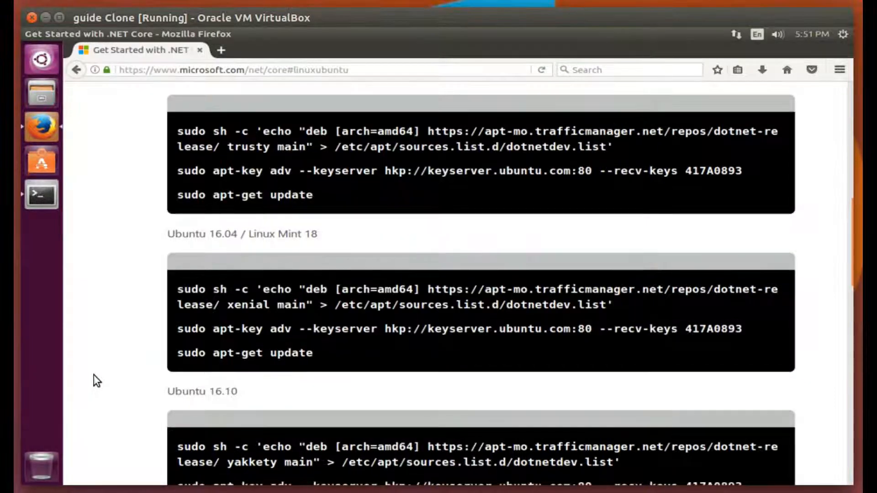
- Run sudo apt-get install dotnet-dev-1.0.3 and confirm with Y
scroll(down, 3)
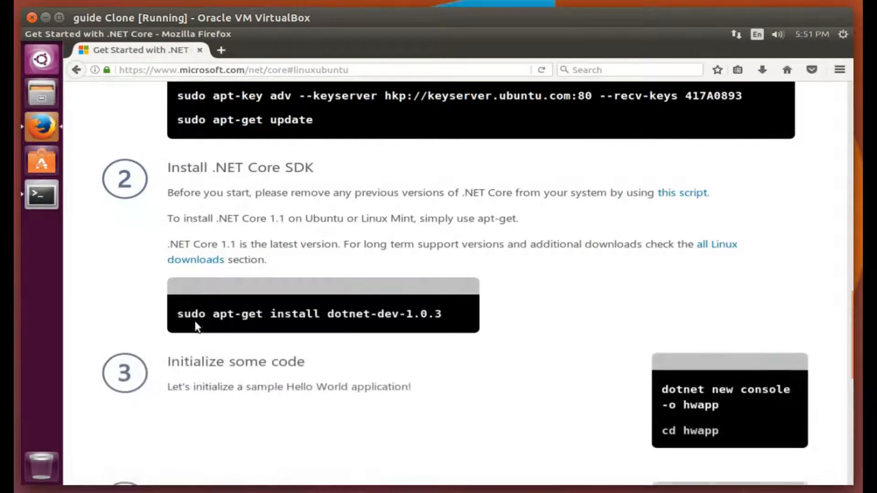
drag(177, 314, 414, 314)
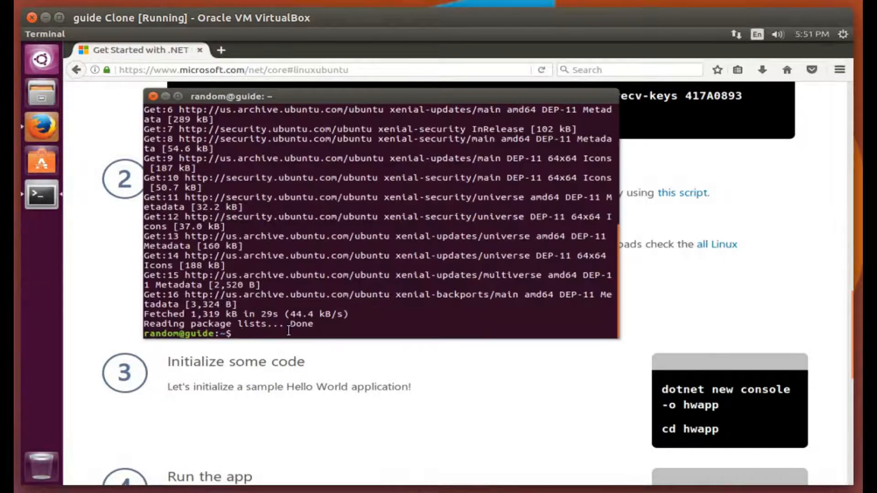
text(sudo apt-get install dotnet-dev-1.0.3)
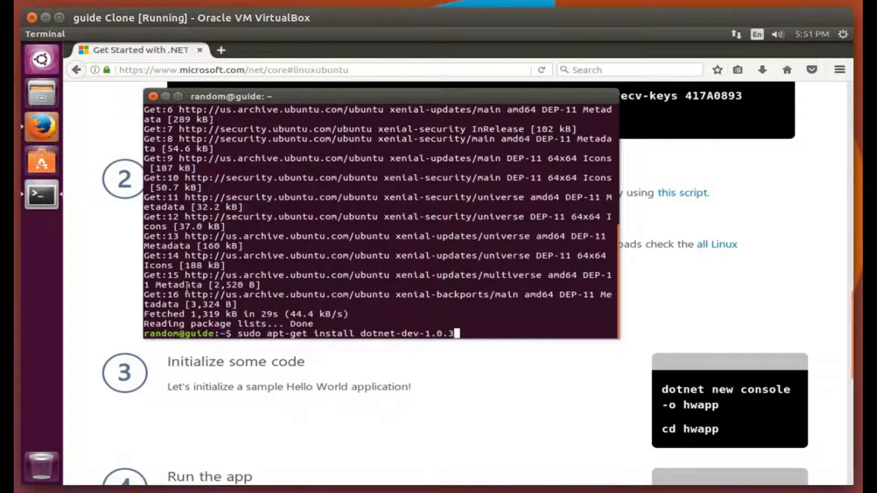
key(Return)
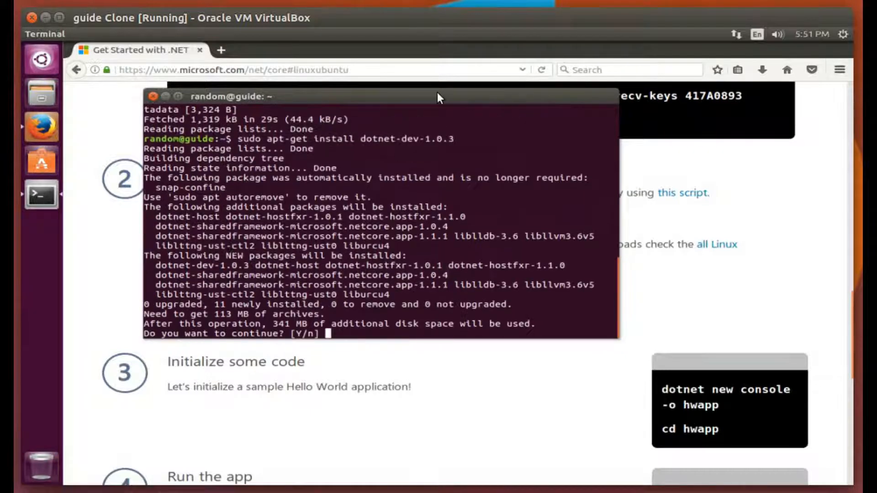
text(Y)
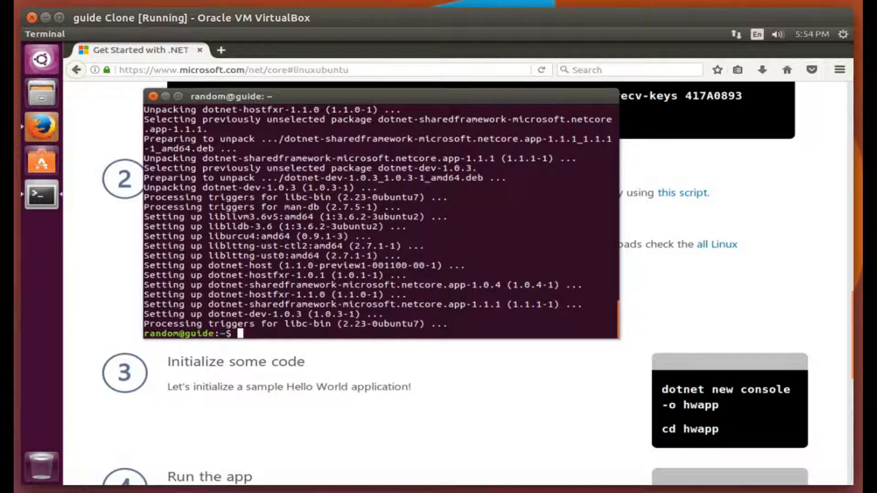
- Run dotnet to list its commands and try dotnet -version
text(dotnet)
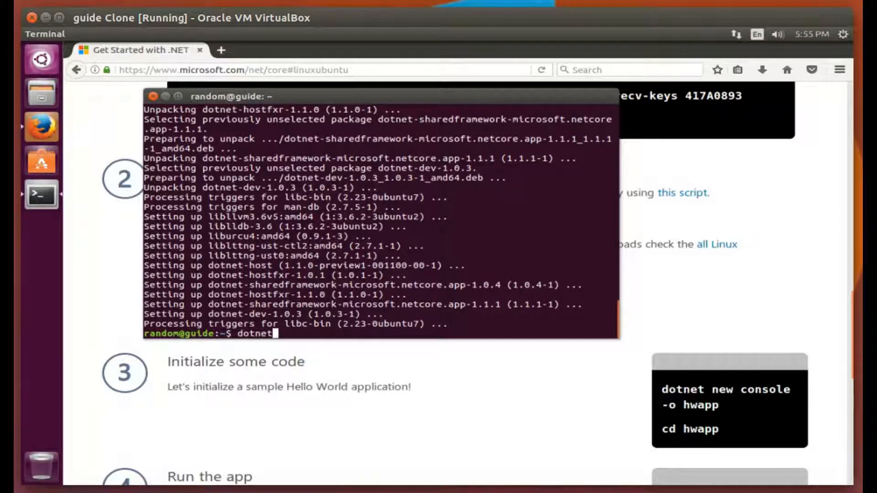
text(-vers)
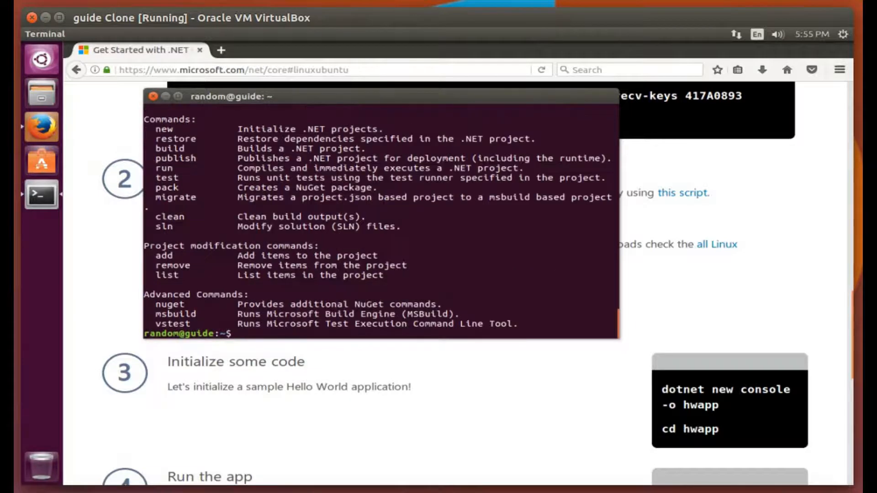
text(dotnet -version)
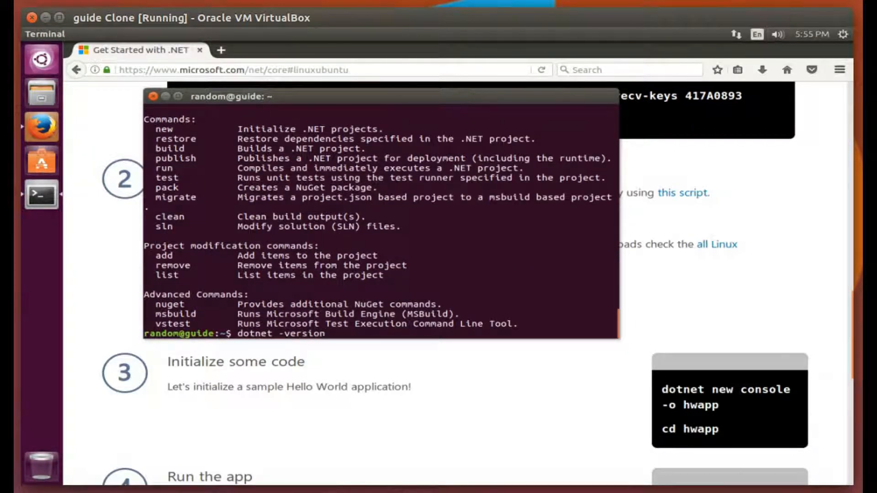
text(sudo apt-get install dotnet-dev-1.0.3)
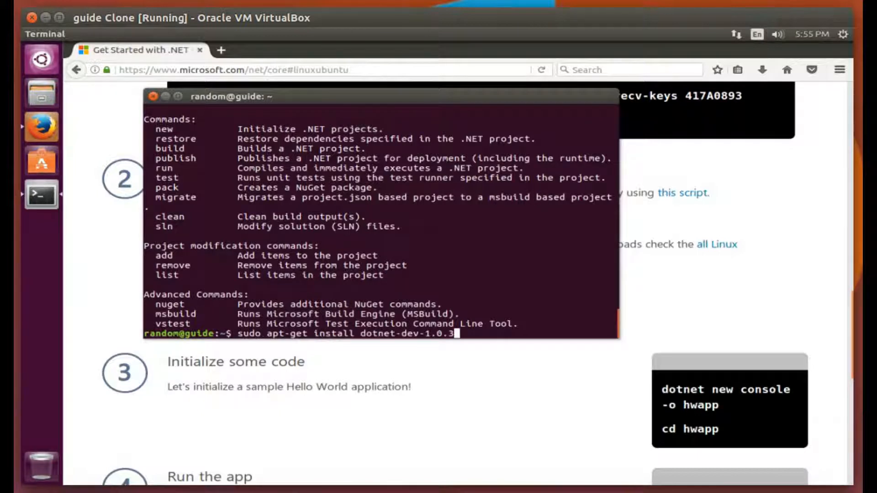
text(dotnet -version)
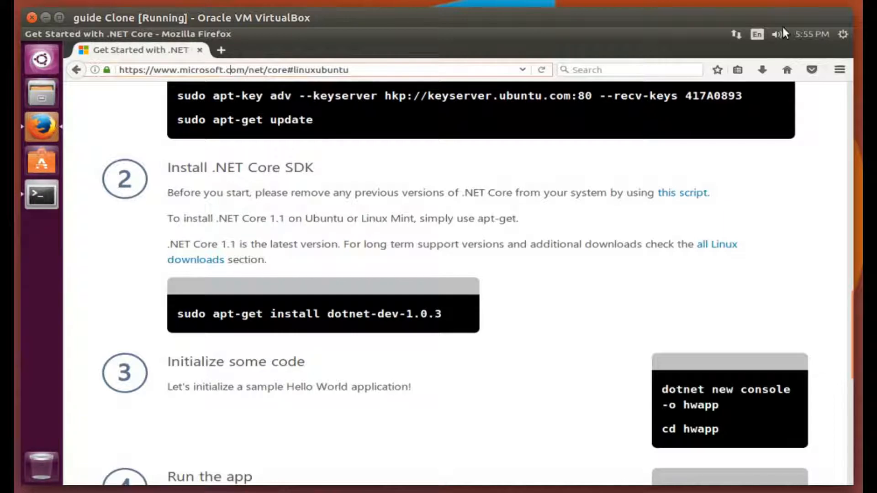
- Search Google for 'nvm creationix' and open the creationix/nvm GitHub page at Install script
click(232, 70)
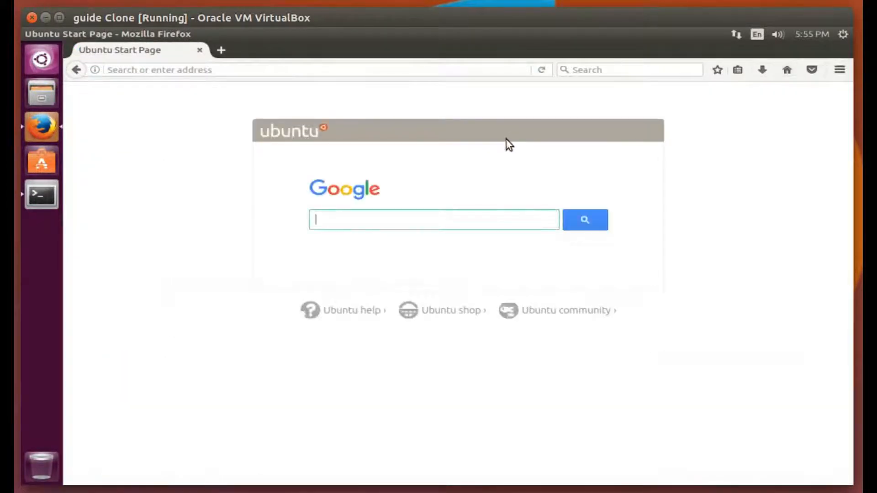
click(434, 220)
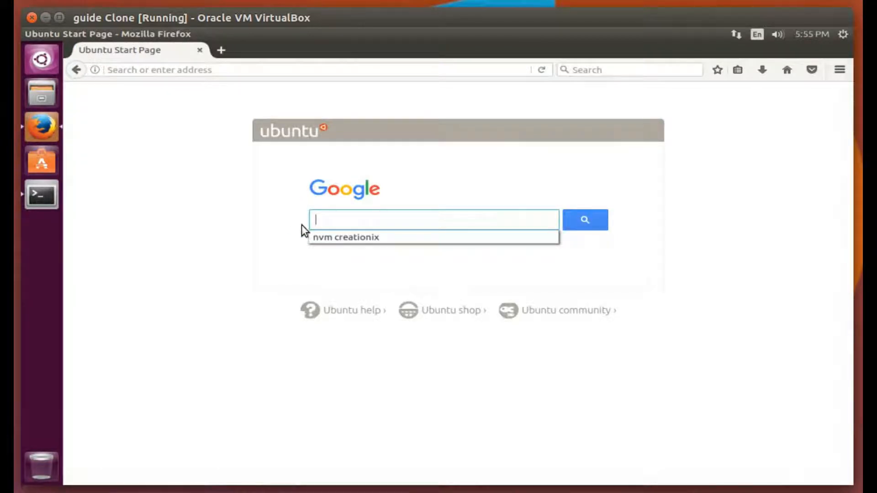
mouse_move(347, 236)
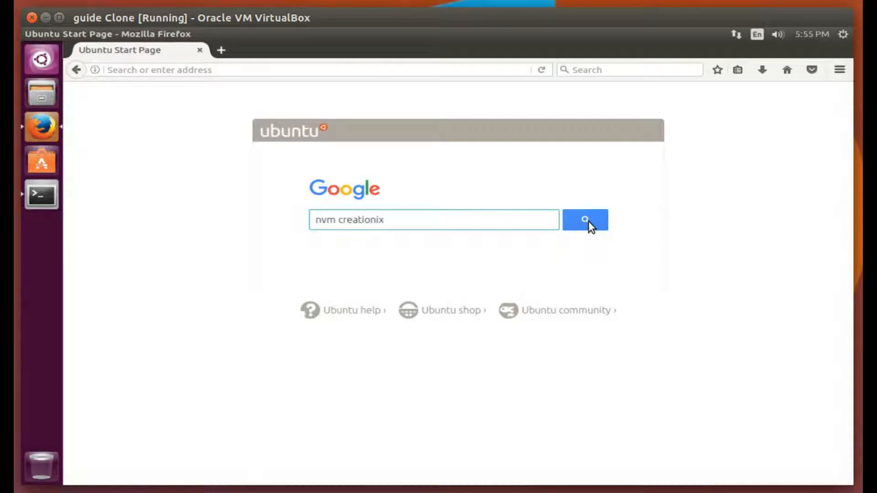
click(585, 219)
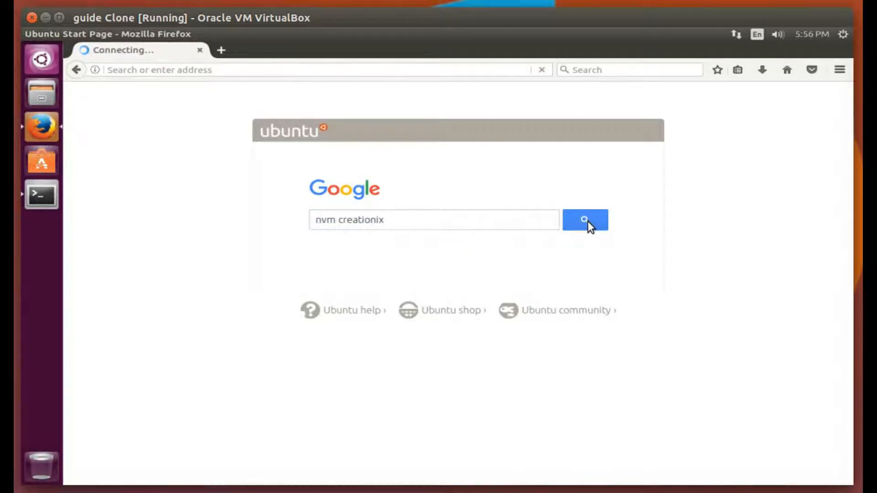
click(584, 219)
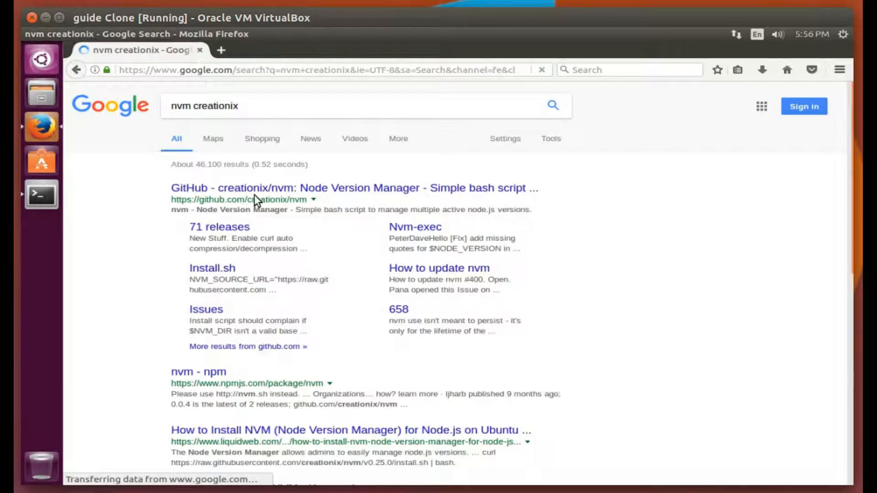
click(354, 187)
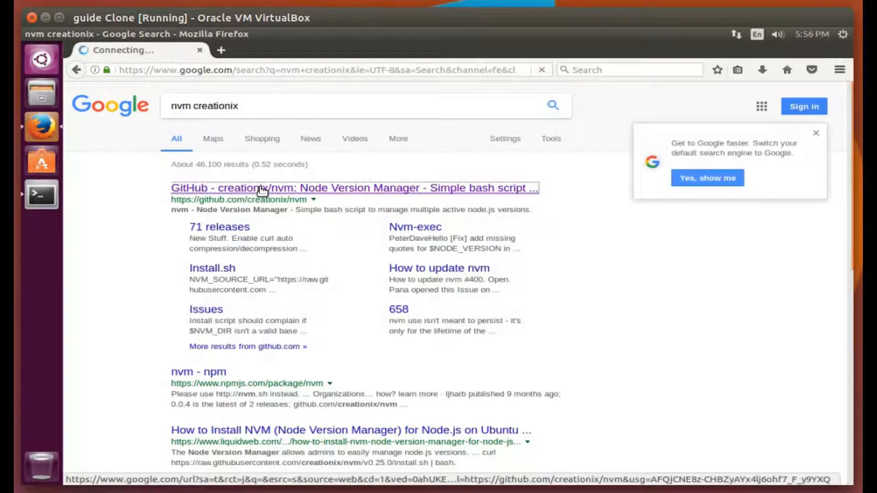
click(354, 188)
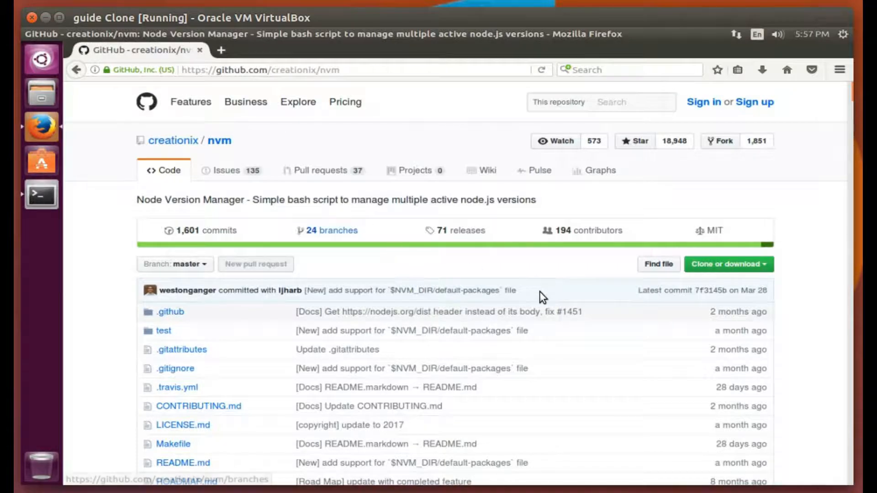
scroll(down, 3)
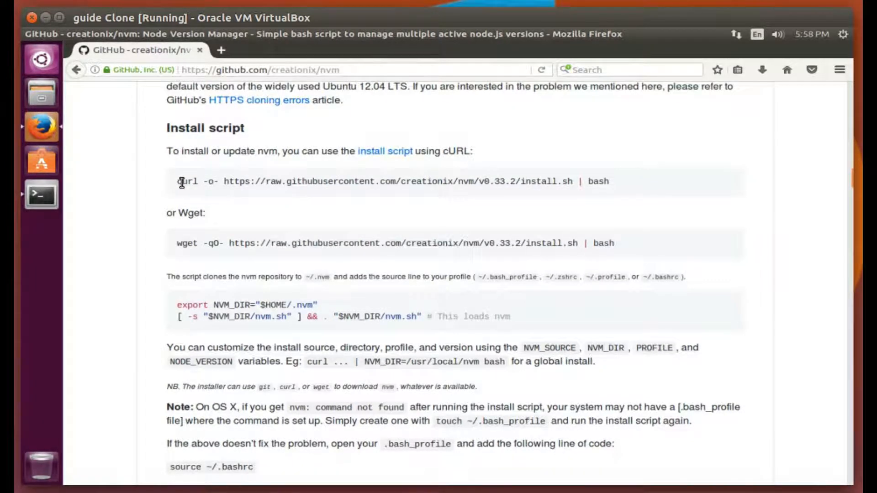
mouse_move(40, 194)
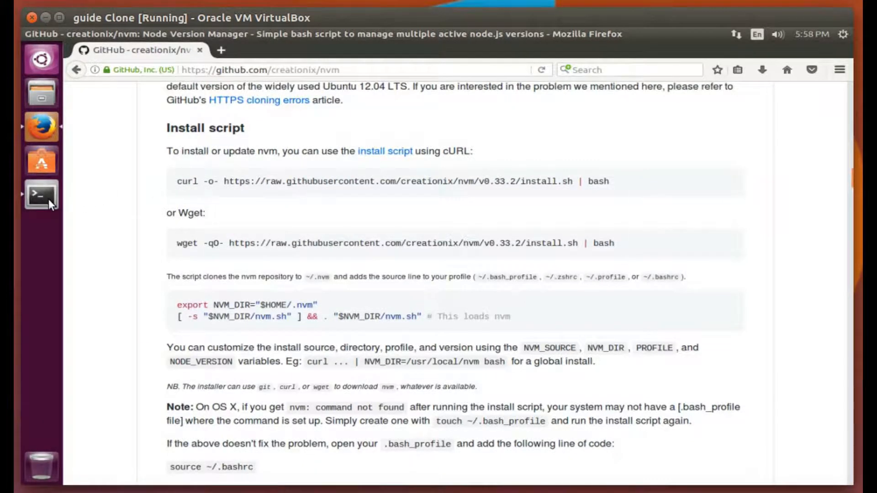
- Clear the terminal and install curl with sudo apt-get install curl
click(40, 194)
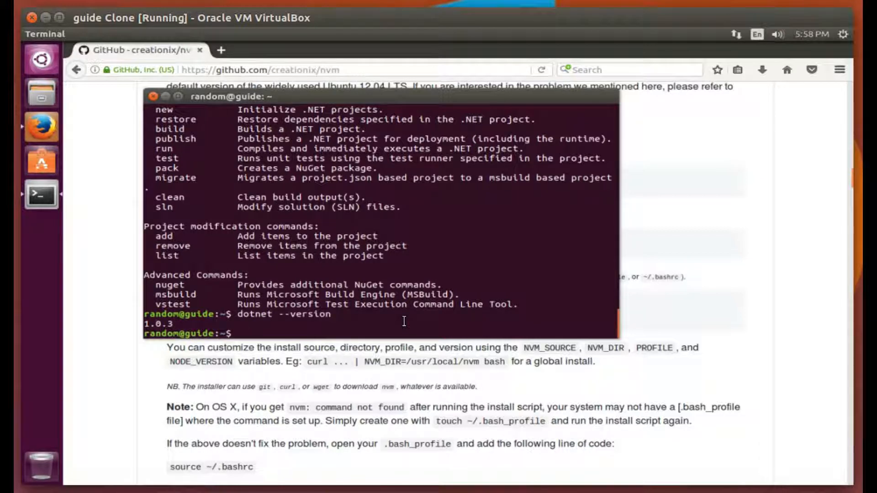
text(clear)
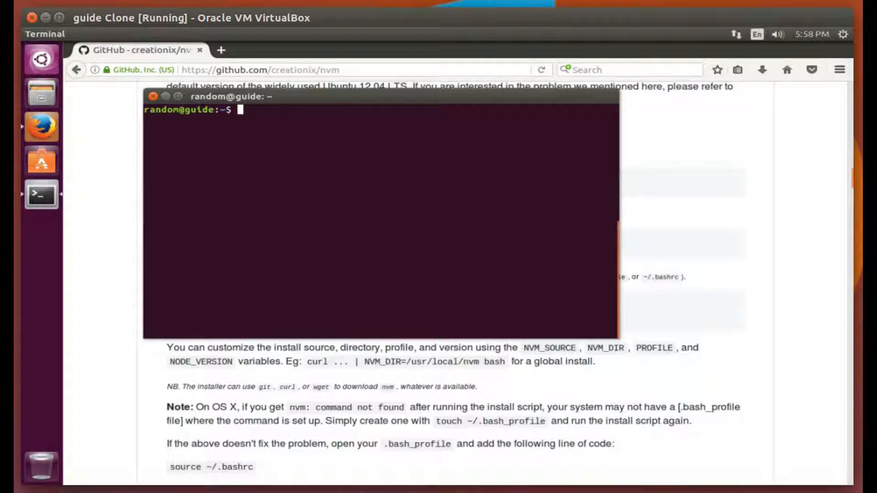
text(sudo apt-git curl)
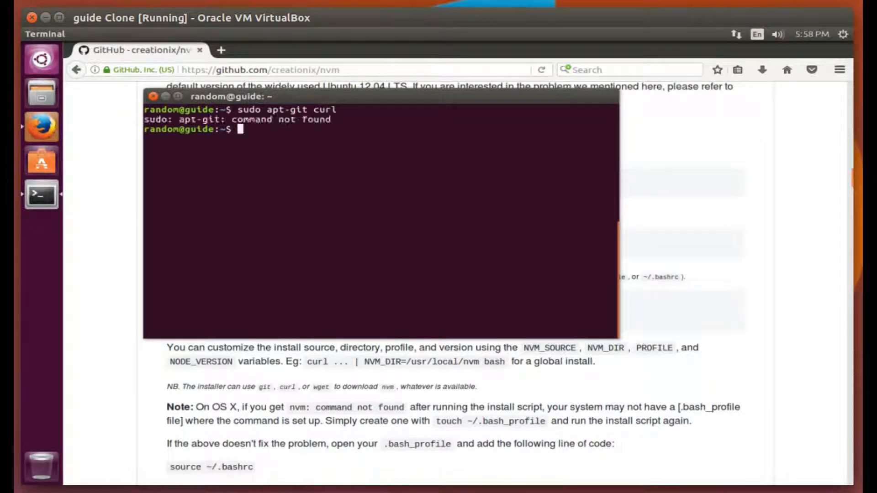
text(sudo apt-git curl)
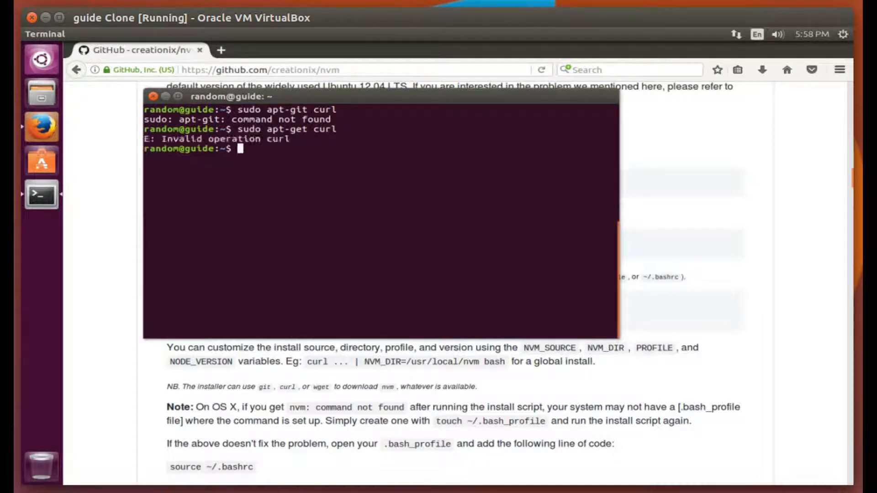
text(sudo apt-get curl)
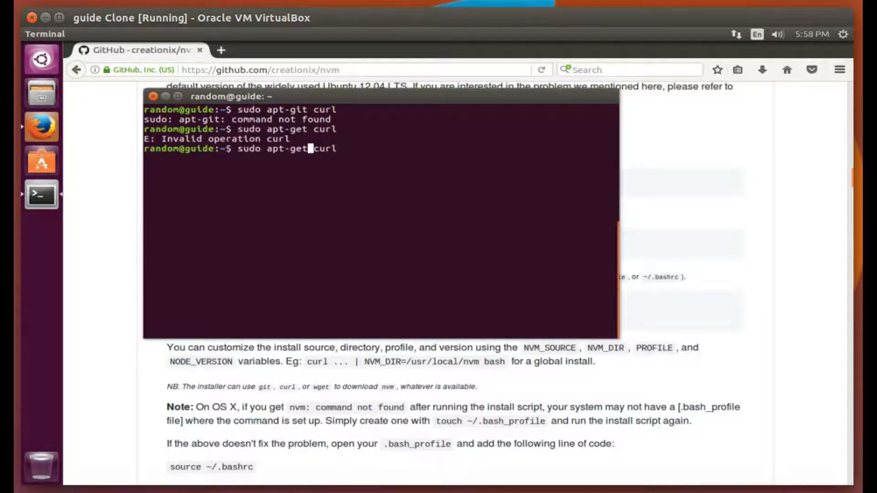
text(install)
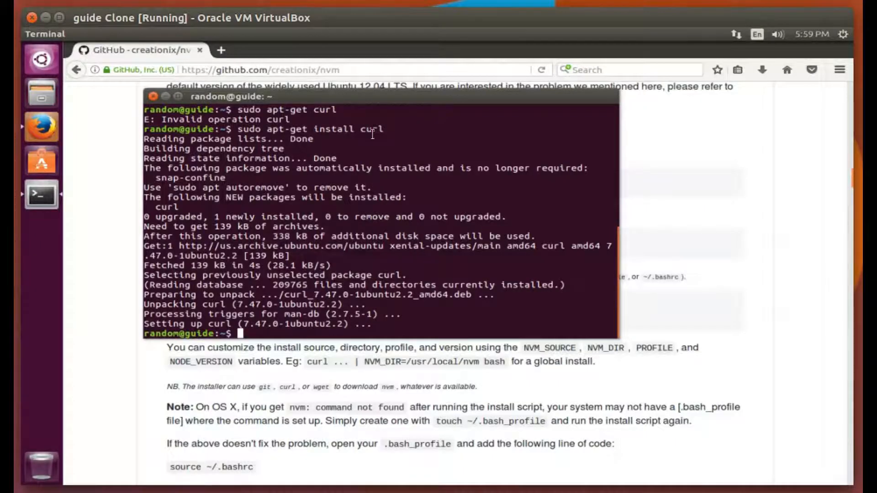
text(sudo apt-get install curl)
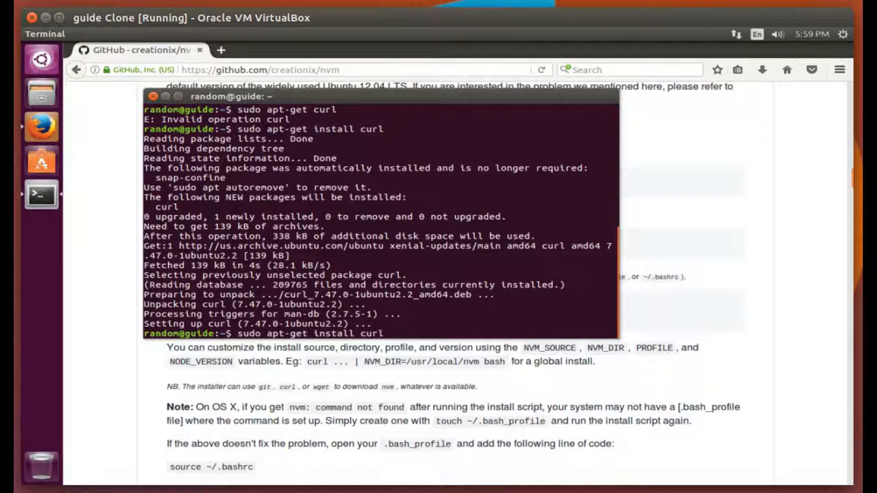
- Install git with sudo apt-get install git, confirming with Y
key(BackSpace)
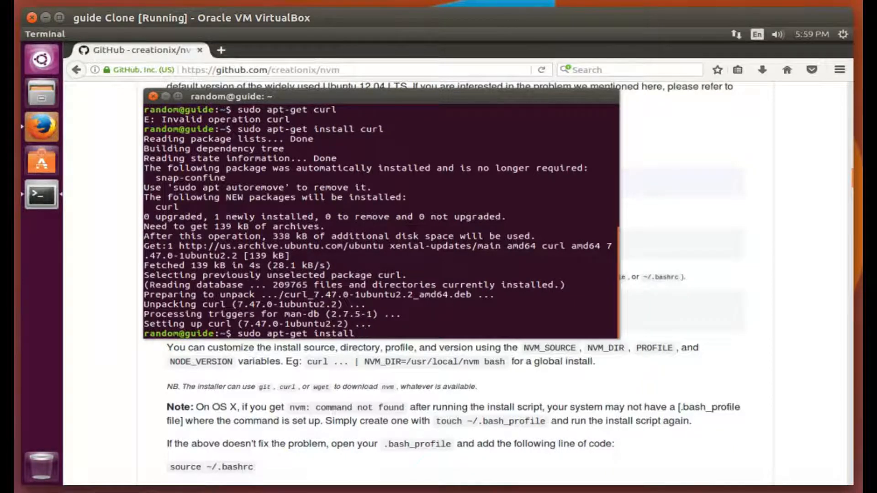
text(git)
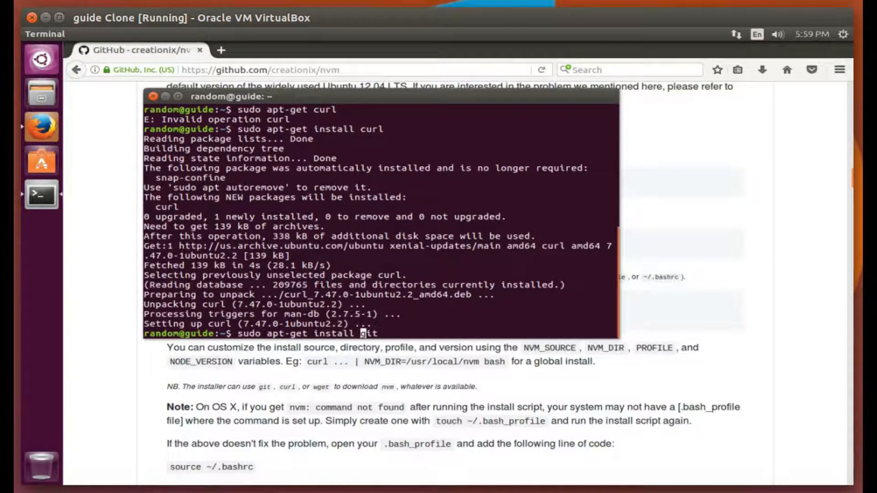
key(Return)
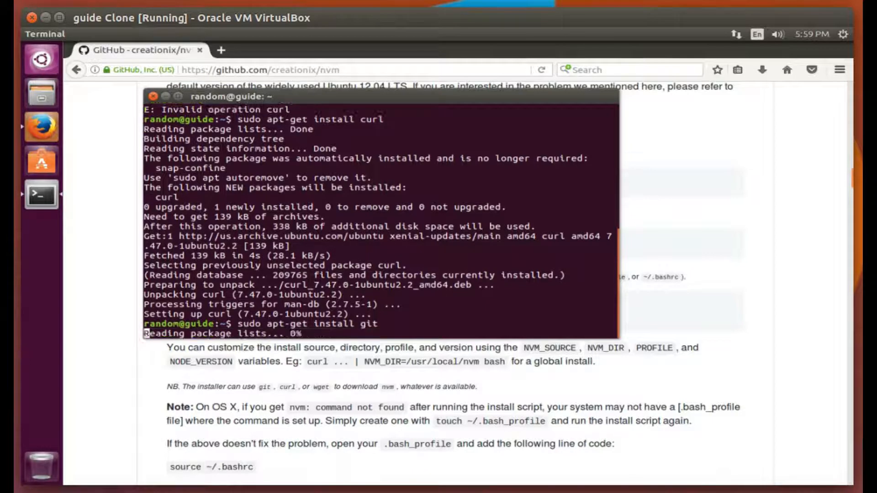
text(Y/n] Y)
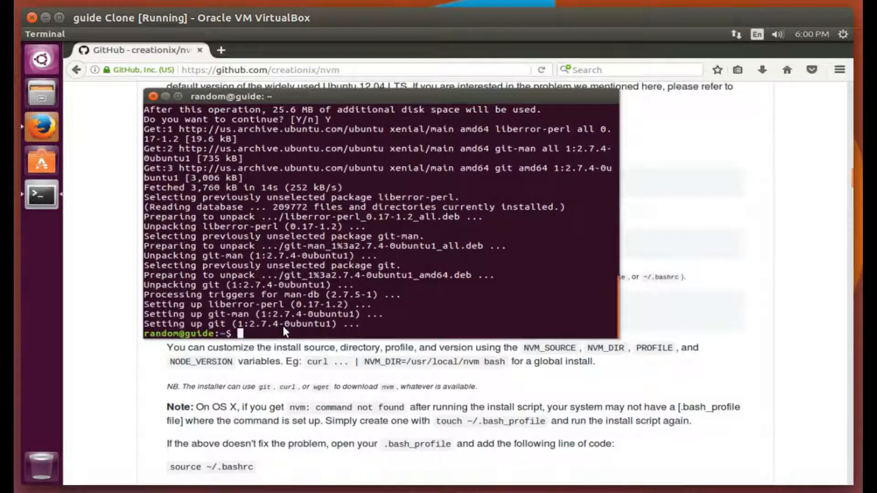
- Run the nvm v0.33.2 curl install script, exit, and relaunch Terminal
text(curl -o- https://raw.githubusercontent.com/creationix/nvm/v0.33.2/install.sh | bash)
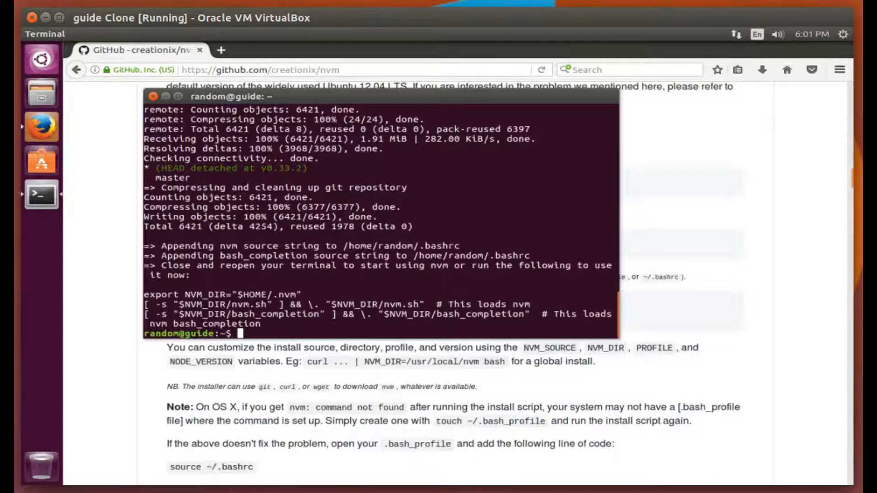
mouse_move(295, 172)
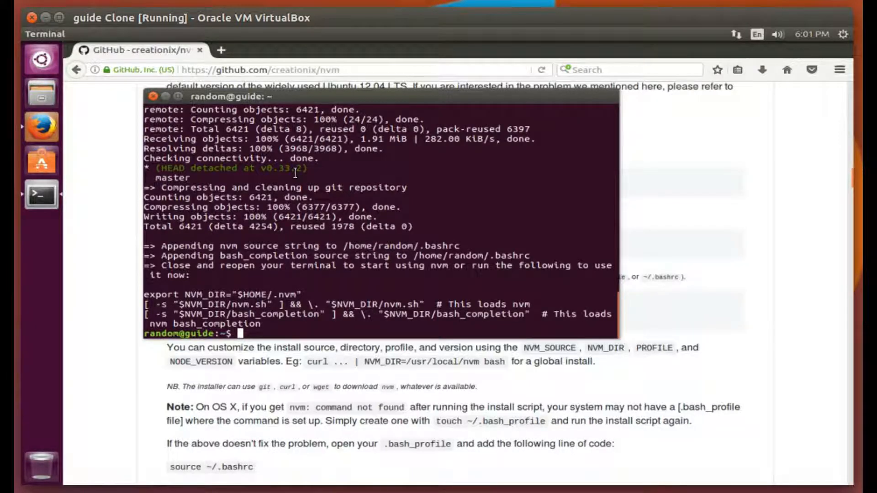
text(exit)
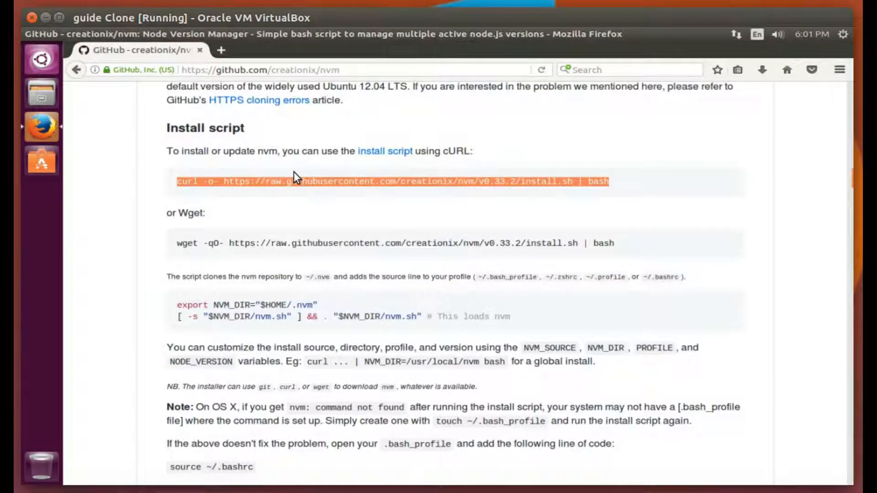
click(357, 50)
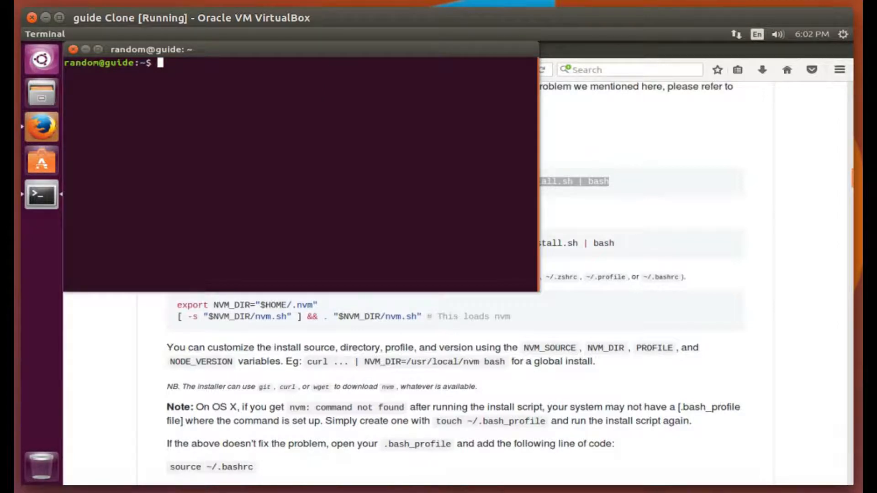
- Run nvm --list-remote and copy the latest LTS version v6.10.3
text(nvm -)
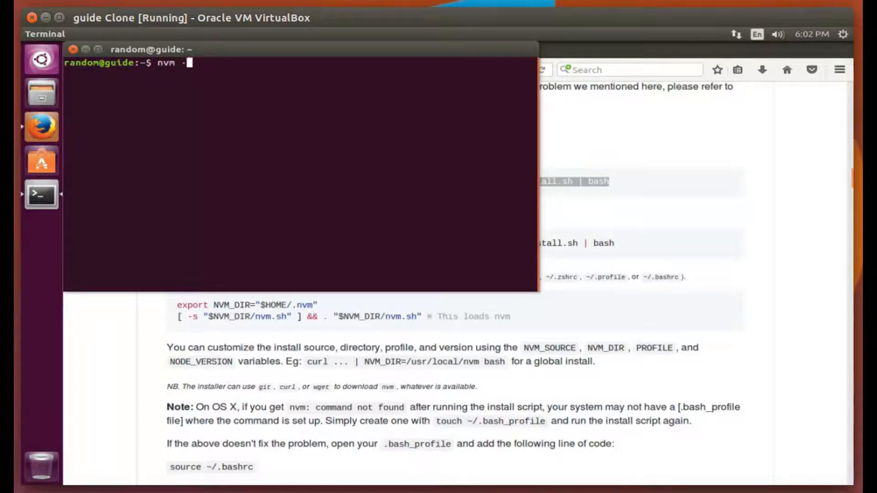
text(list-)
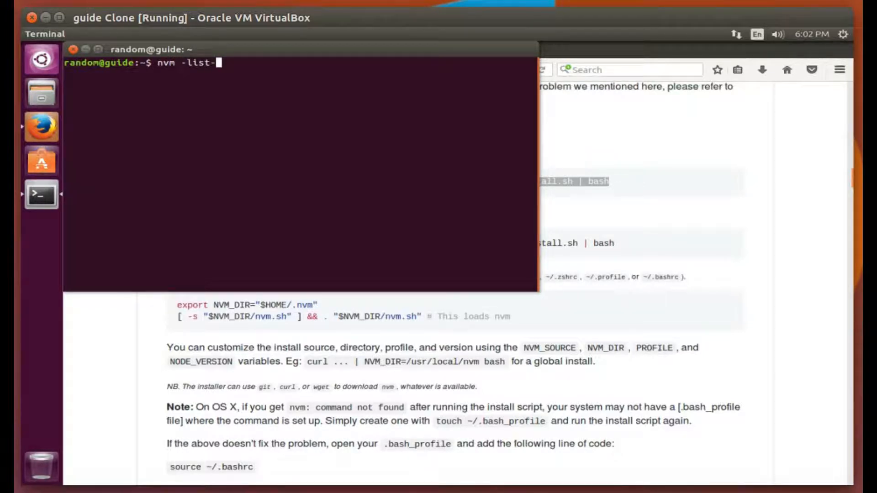
text(remot)
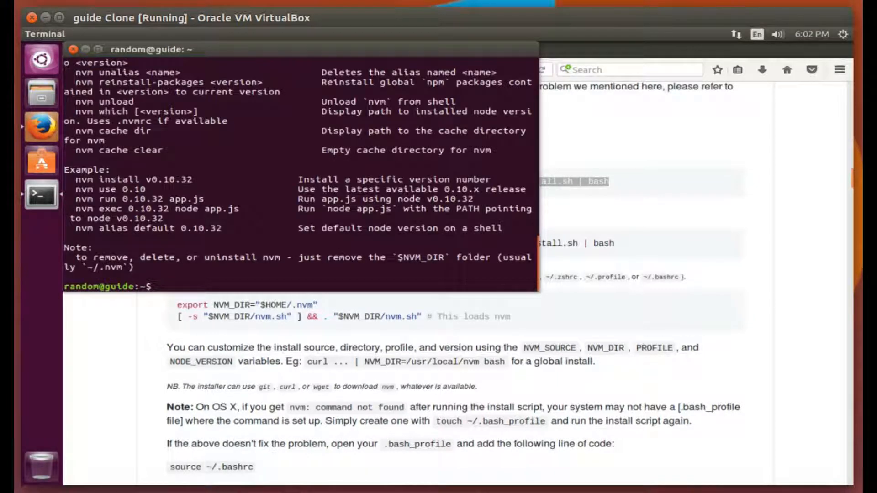
text(nvm -list-remot)
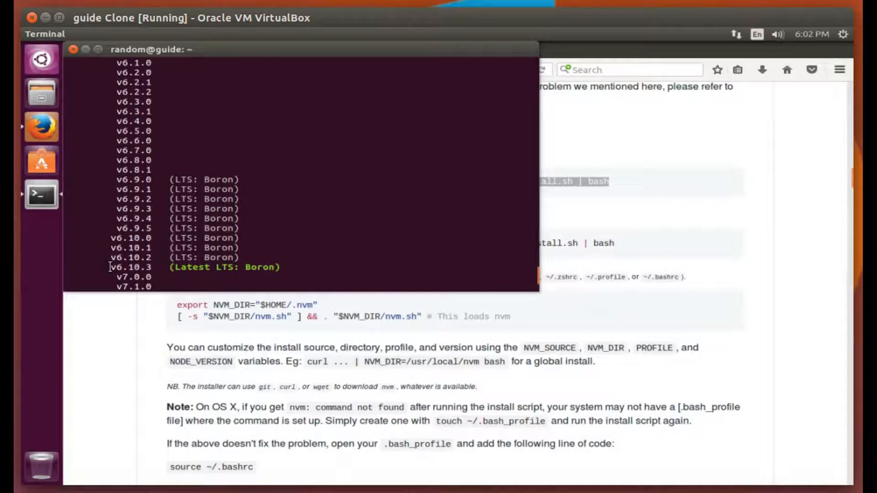
right_click(218, 274)
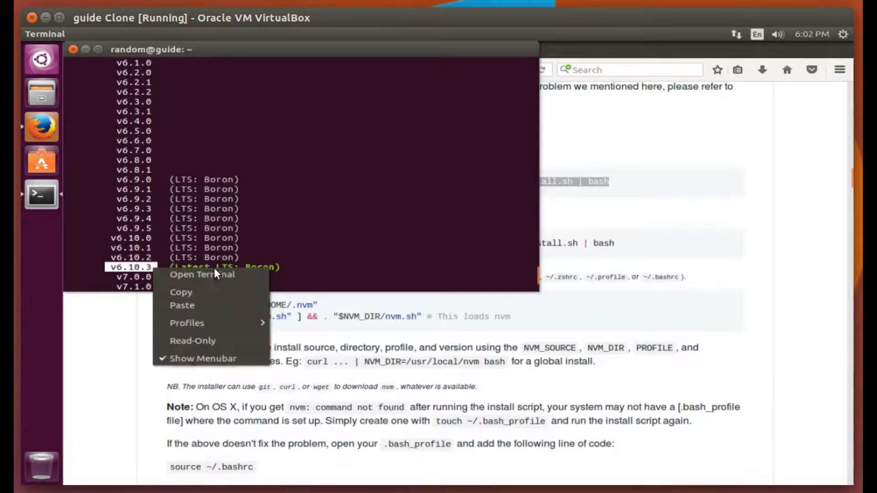
click(352, 200)
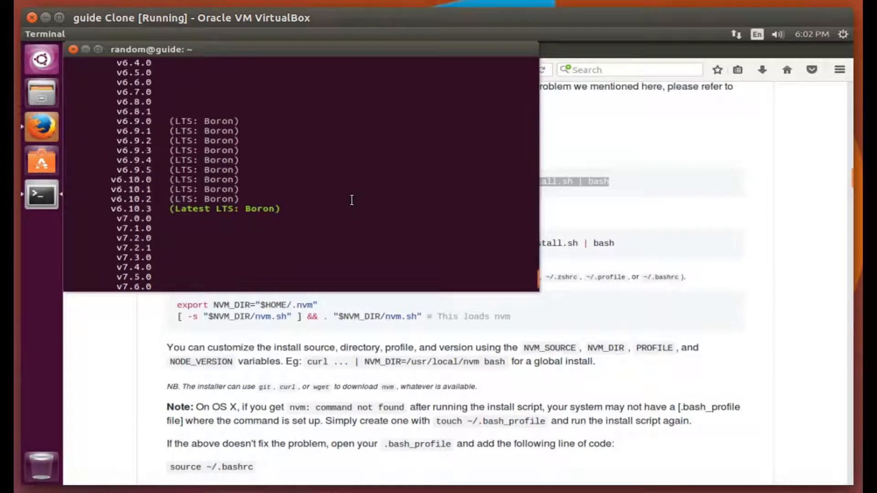
scroll(down, 3)
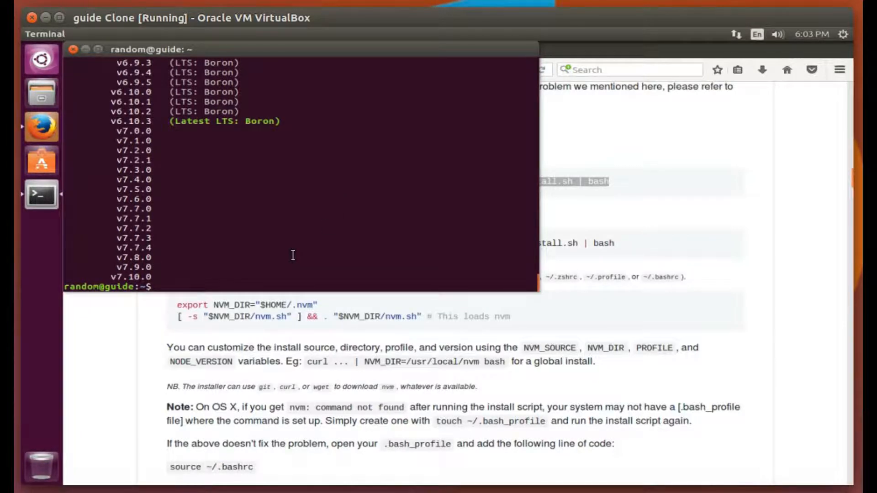
- Install Node v6.10.3 with nvm install, pasting the copied version
text(nvm)
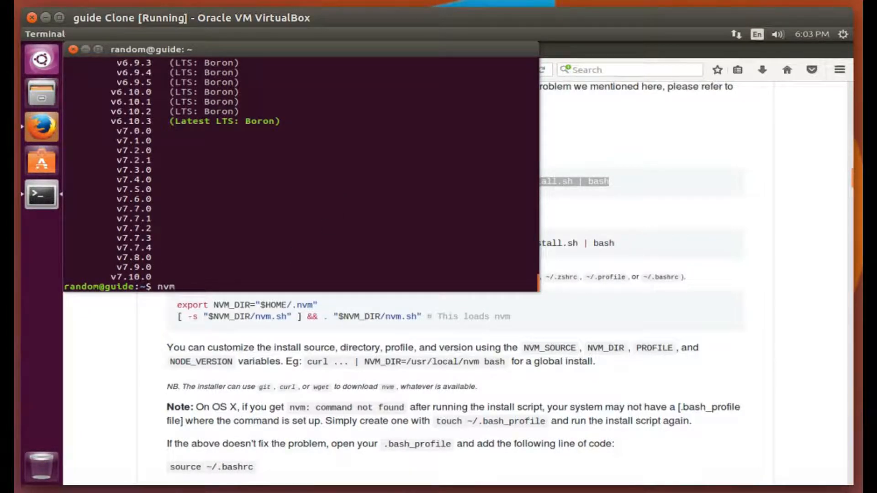
text(install)
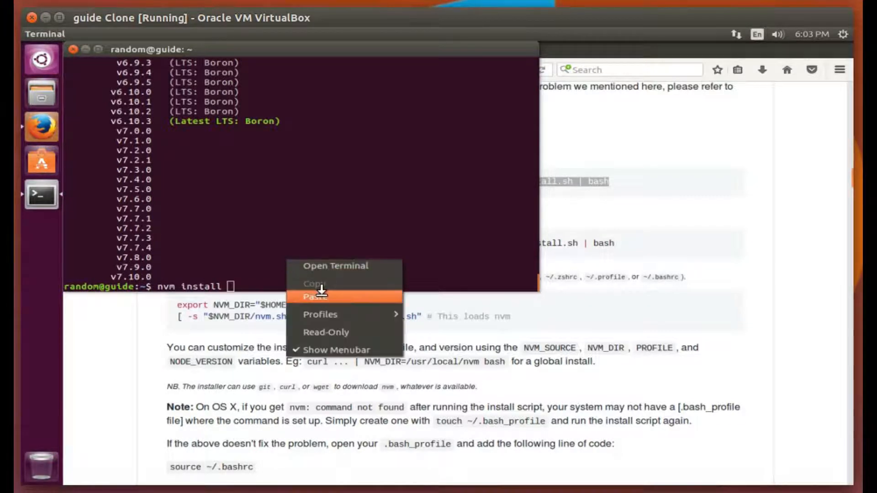
click(314, 296)
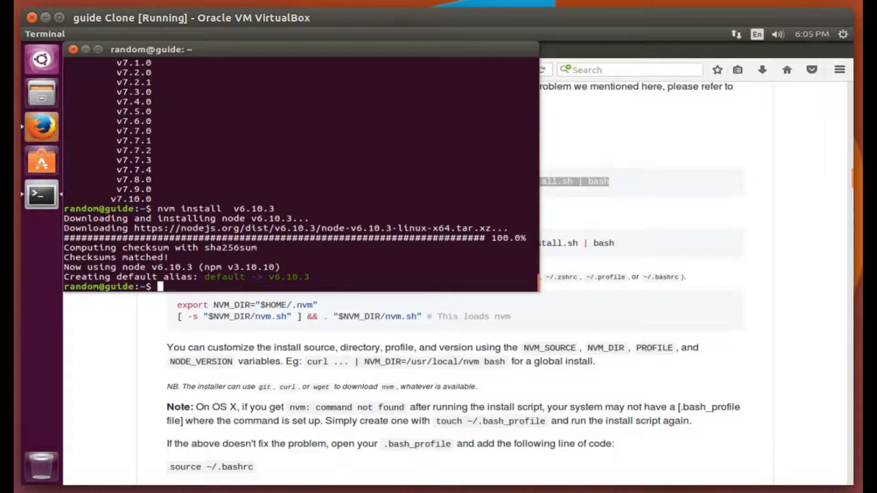
- Install npm globally with npm install npm -g
text(npm)
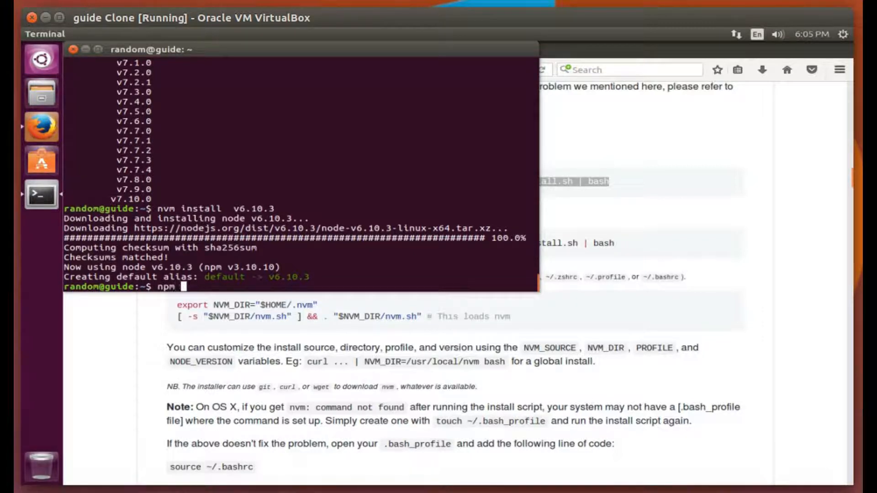
text(install)
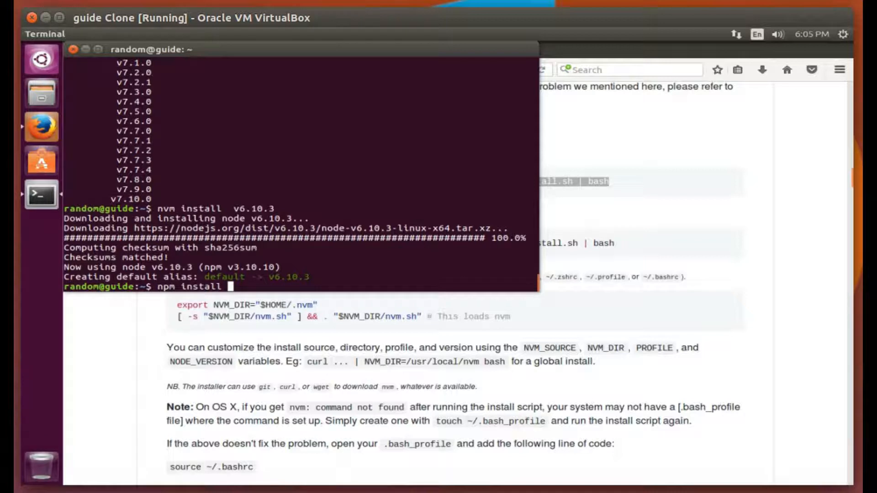
text(np)
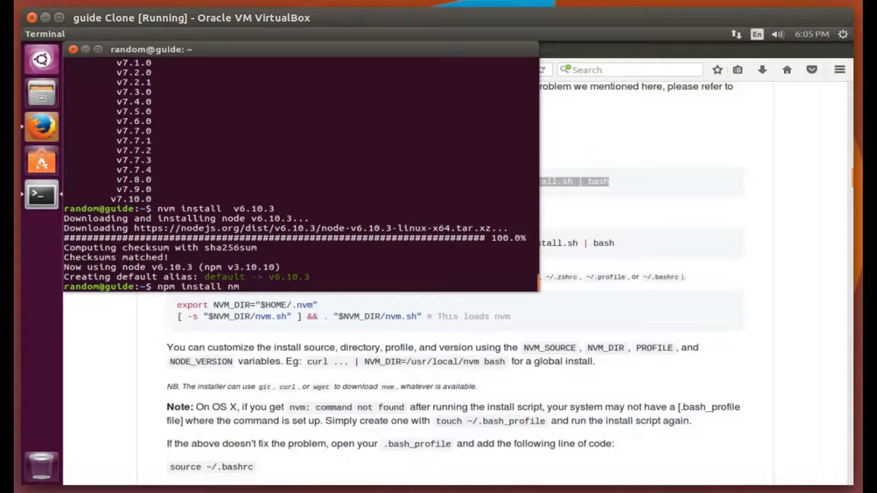
text(pm)
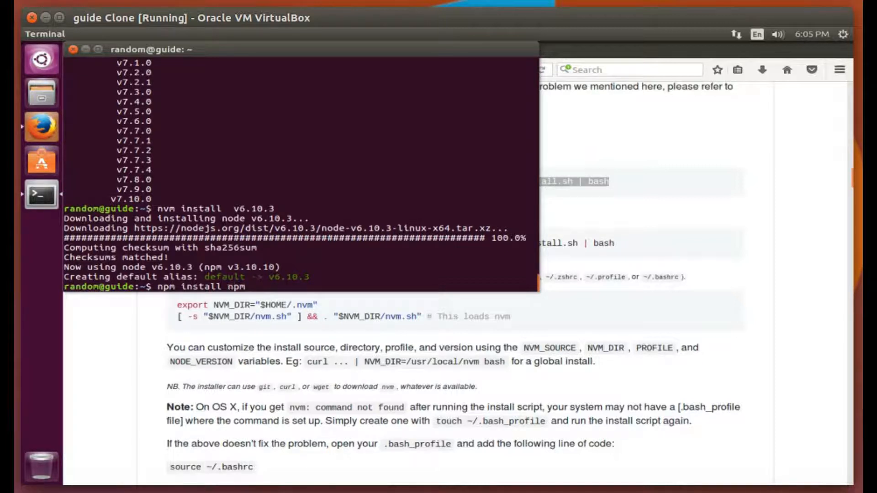
text(-g)
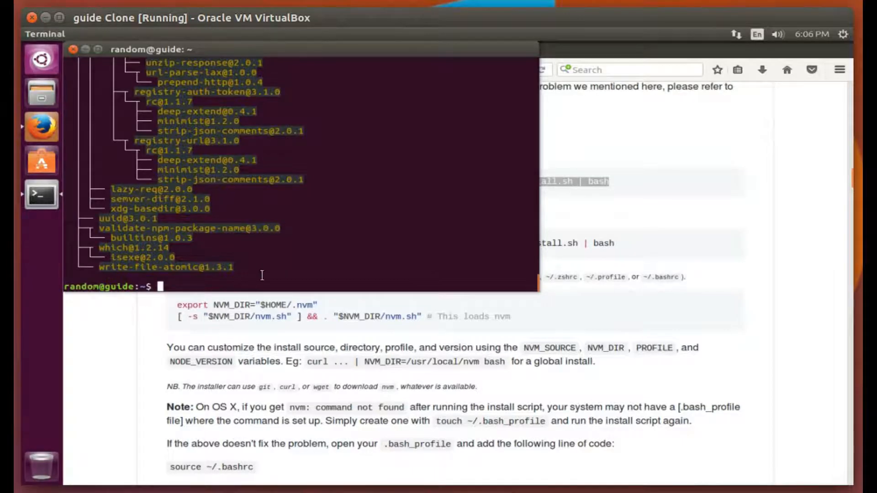
mouse_move(253, 259)
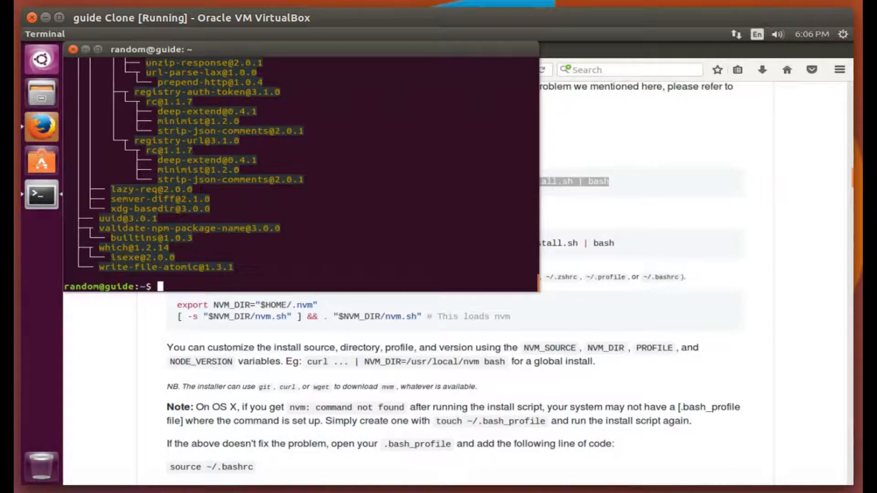
- Globally install Yeoman (npm install -g yo) and Bower with npm
text(npm inst)
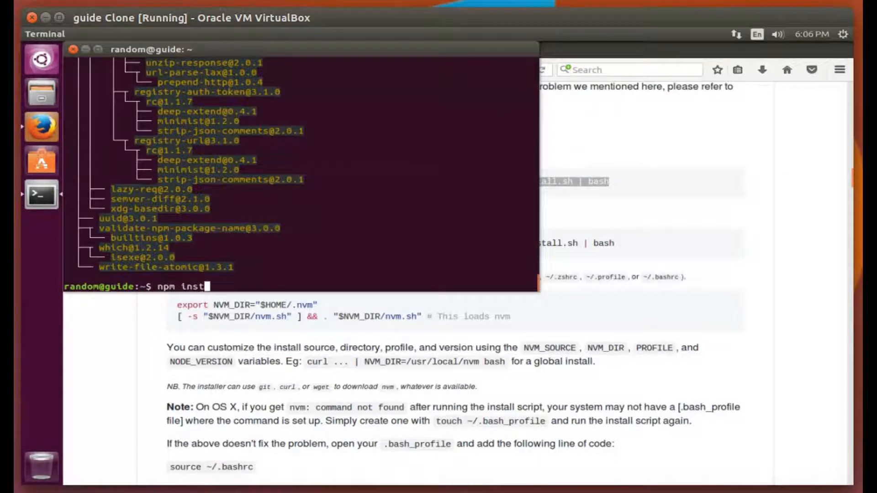
text(all -g)
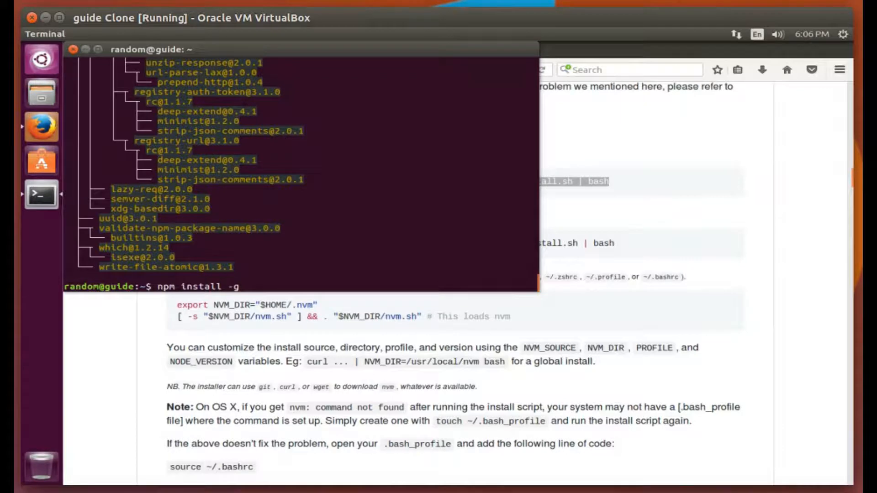
text(yo)
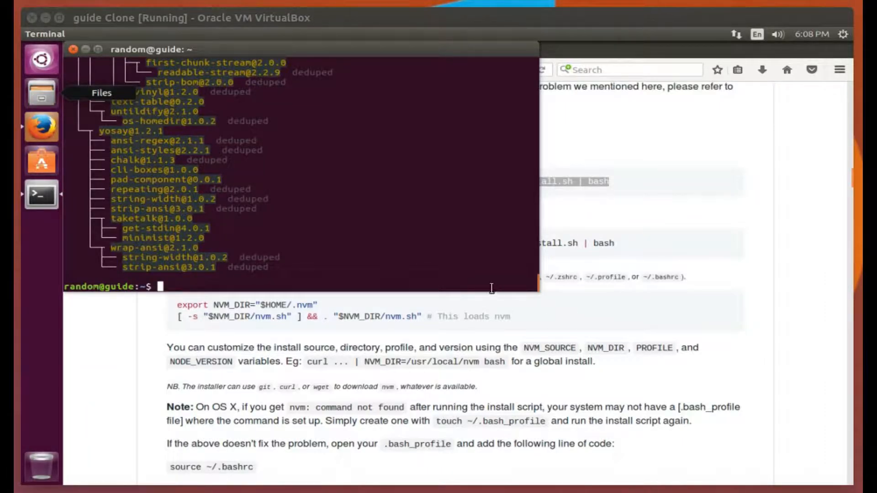
text(npm install -g y)
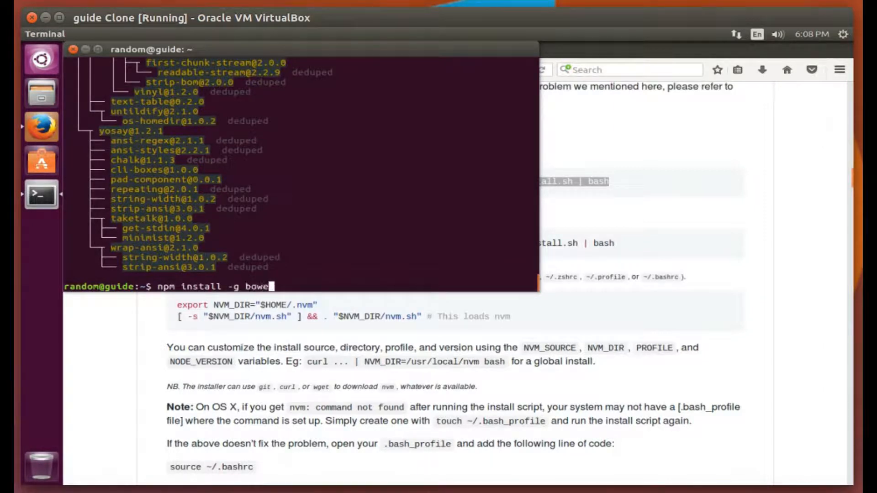
text(r)
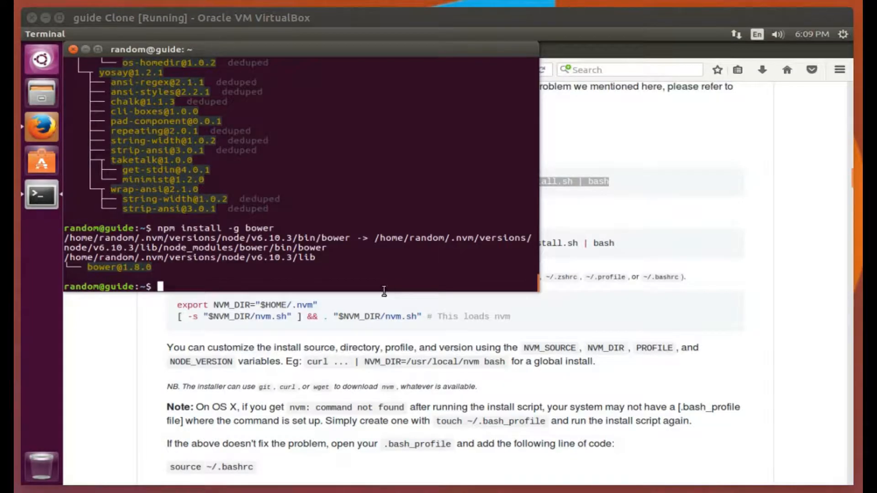
mouse_move(179, 272)
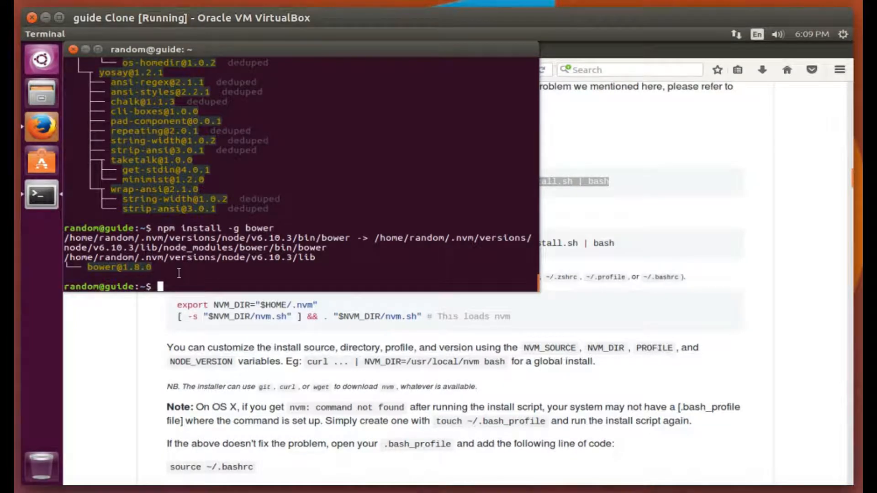
text(npm install -g bower)
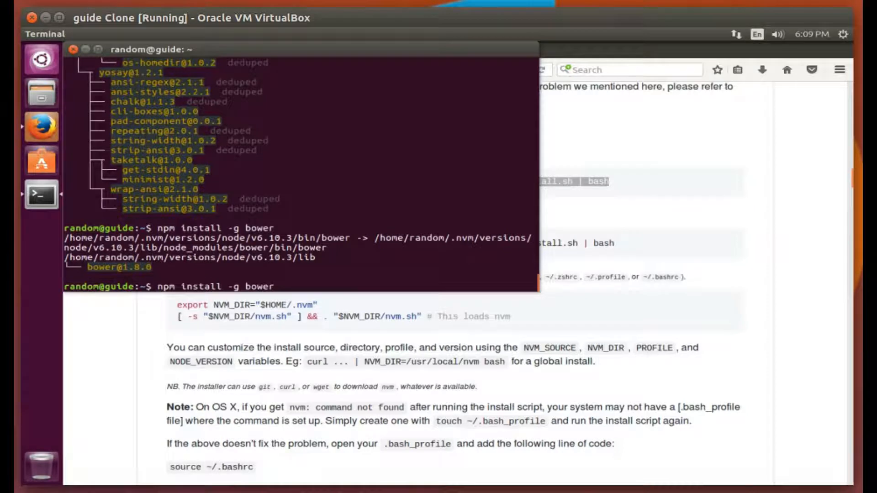
- Install grunt-cli globally after fixing the misspelled name, then enter npm install -g gulp
text(gru)
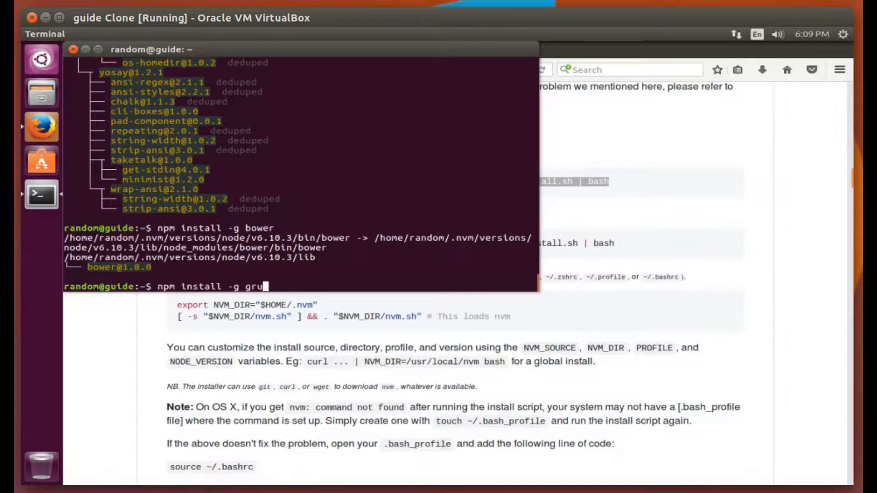
text(nt)
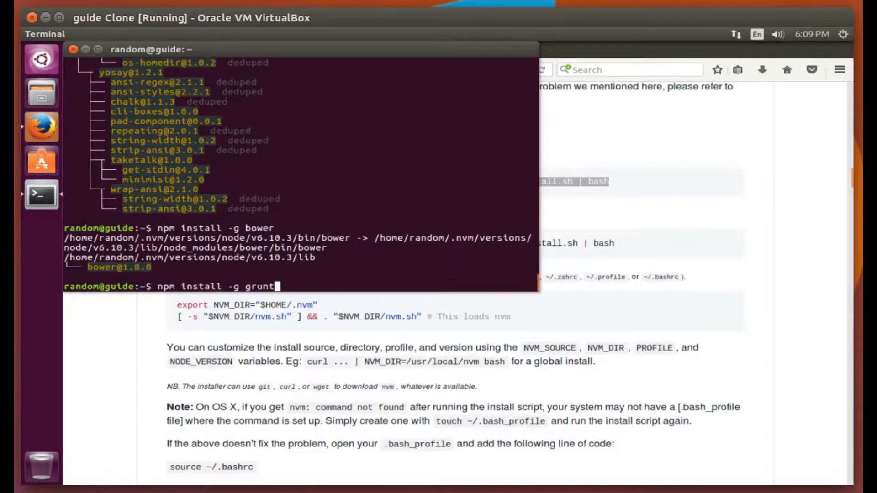
text(-)
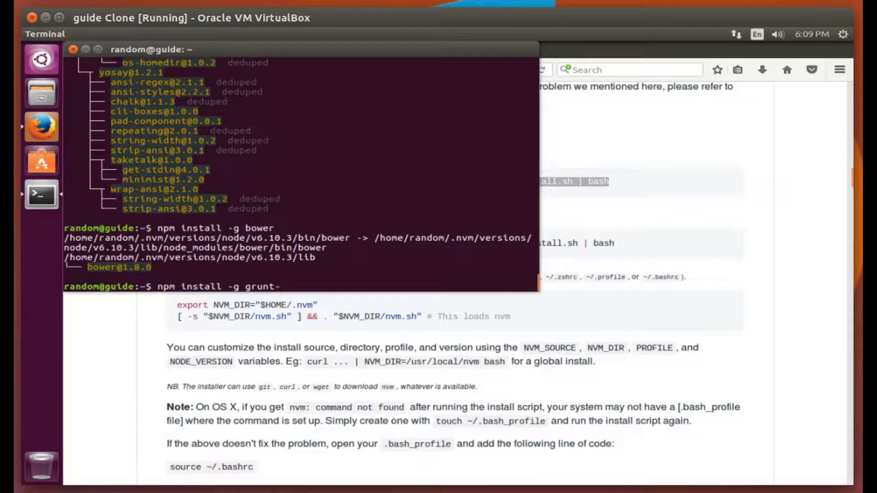
text(l)
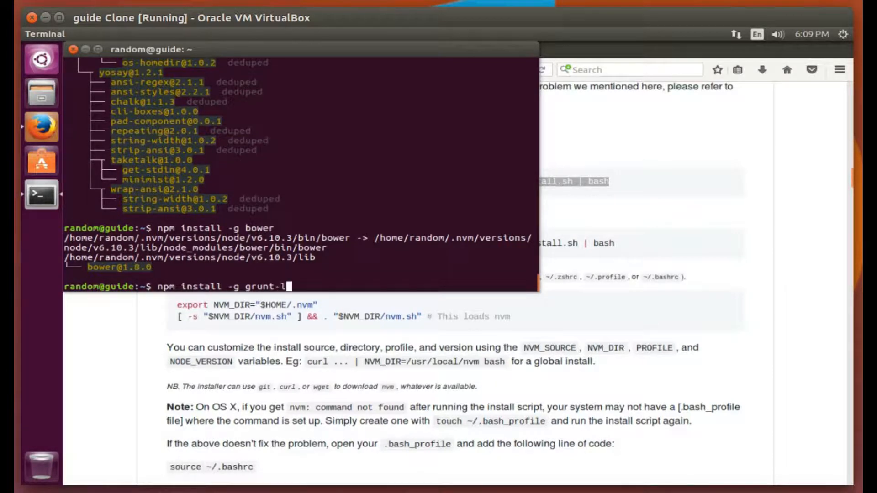
text(i)
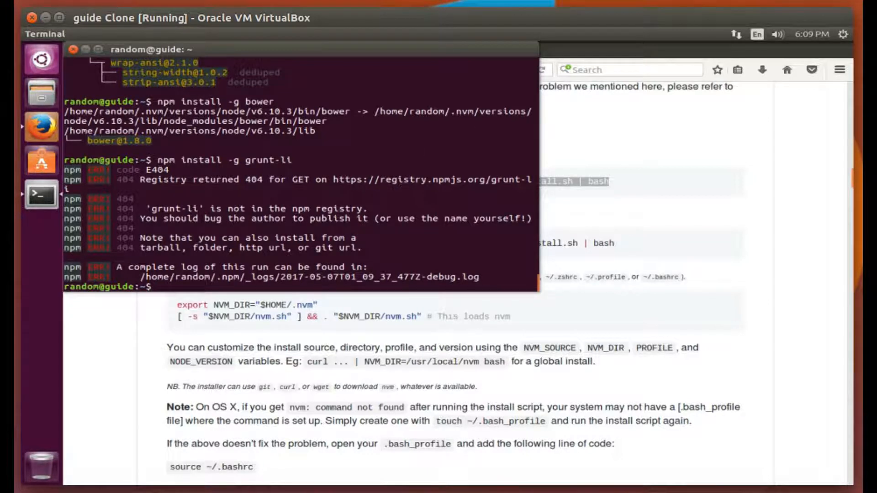
text(npm install -g grunt-li)
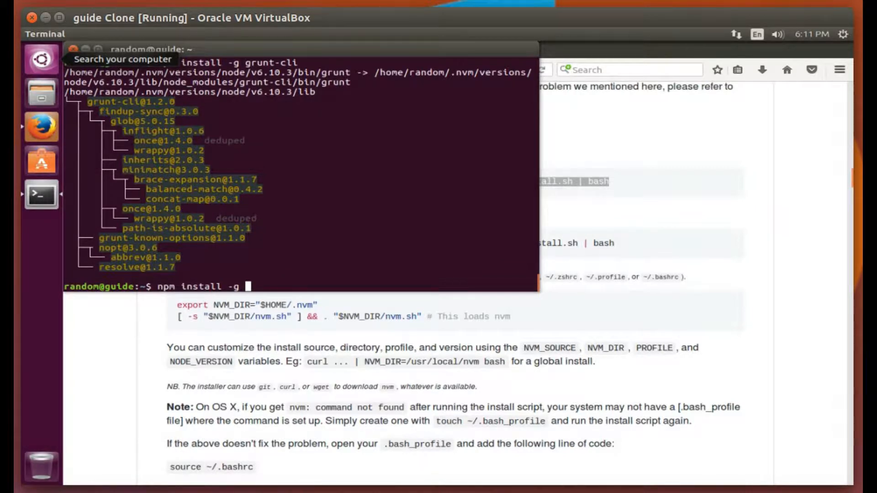
text(gul)
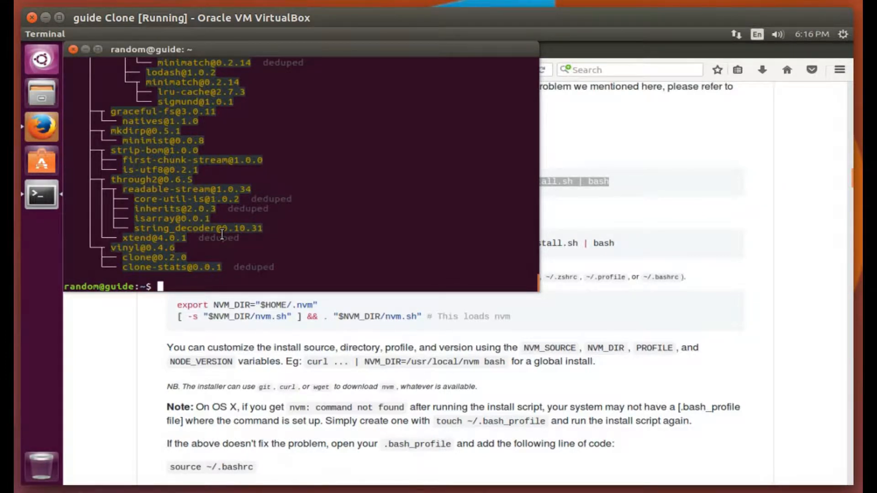
text(npm install -g gulp)
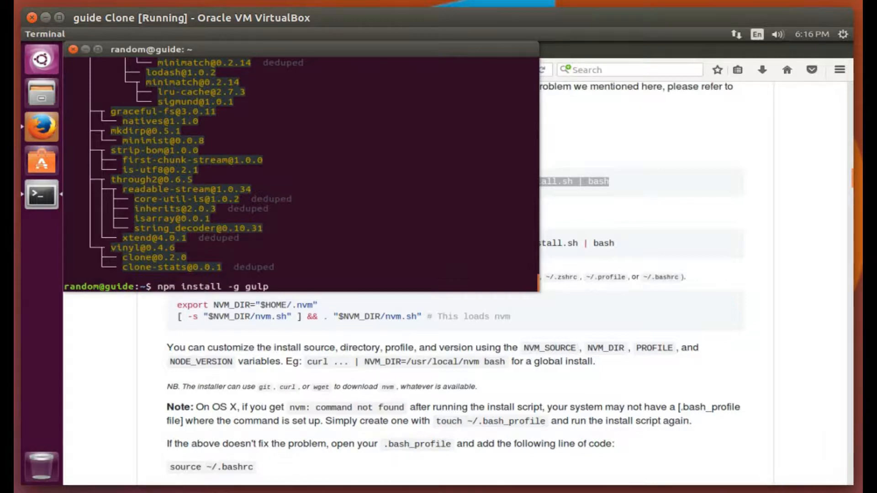
- Swap gulp for generator-aspnet and run npm install -g generator-aspnet
key(BackSpace)
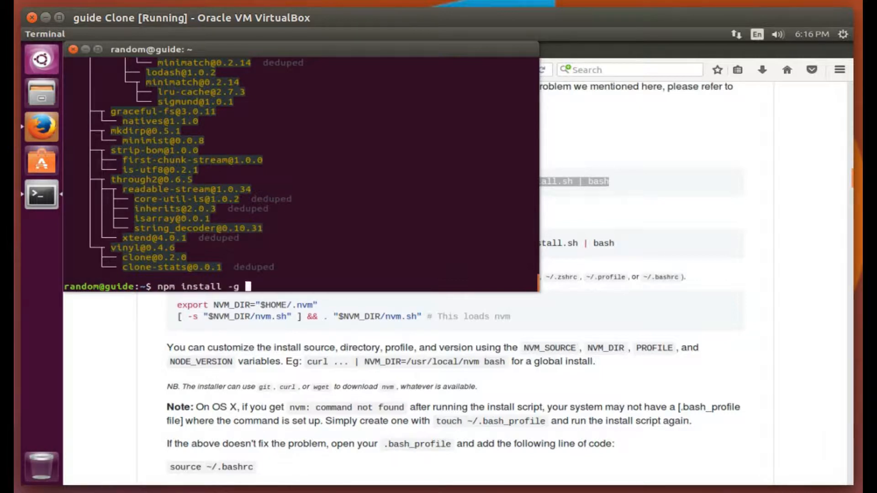
text(generat)
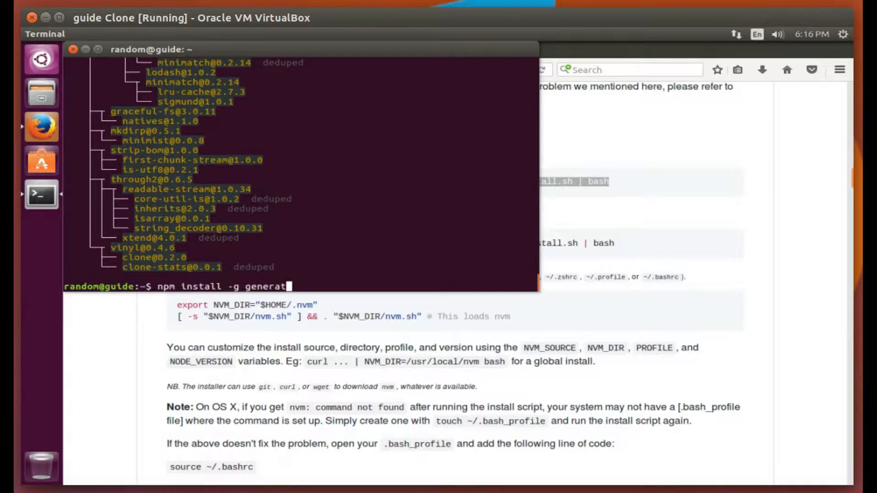
text(or)
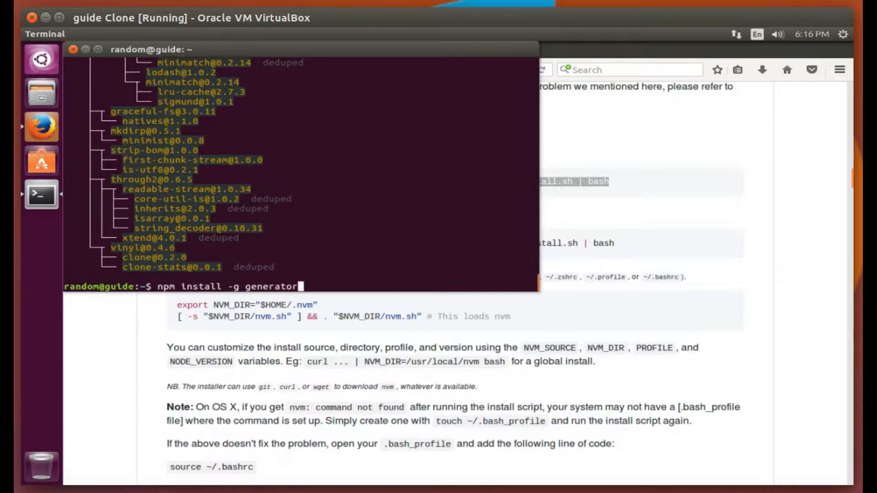
text(-)
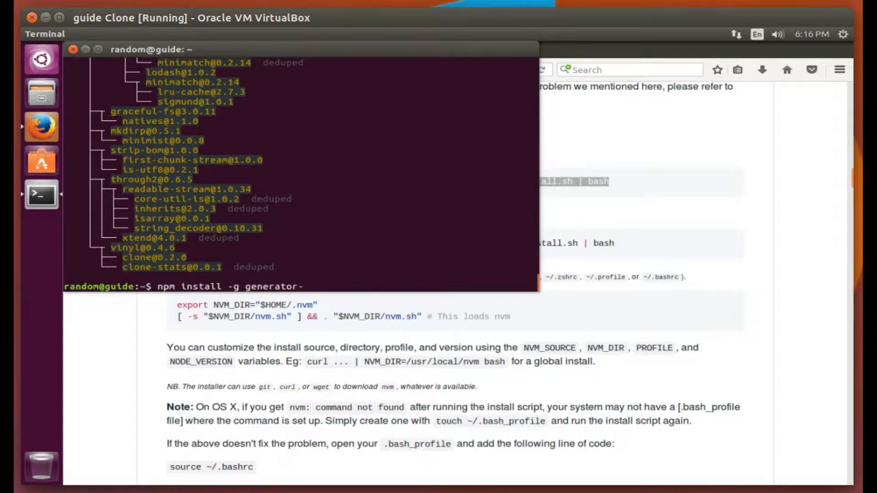
text(aspn)
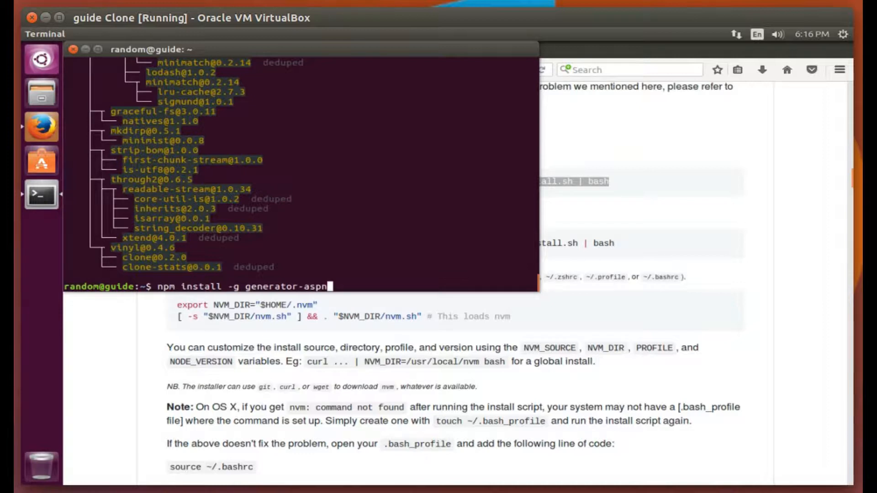
text(et)
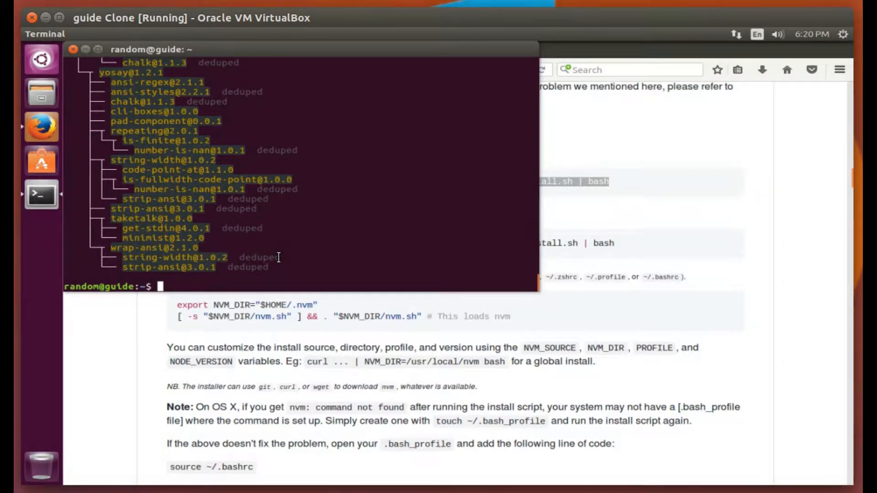
text(m)
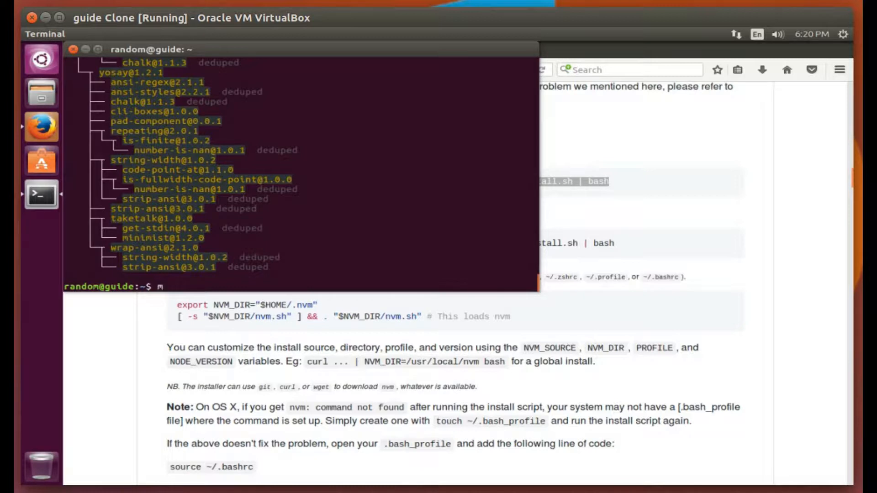
- Run mkdir Projects, cd Projects/ and yo aspnet, correcting a stray letter
text(kdir P)
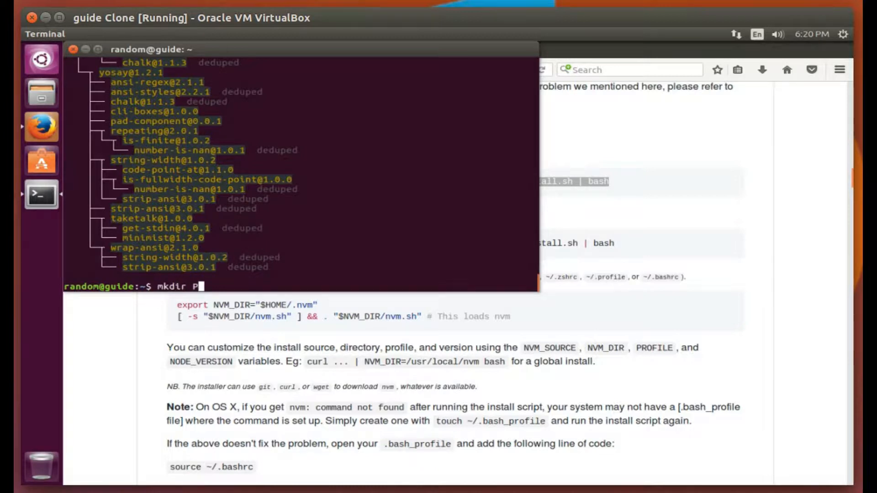
text(rojects)
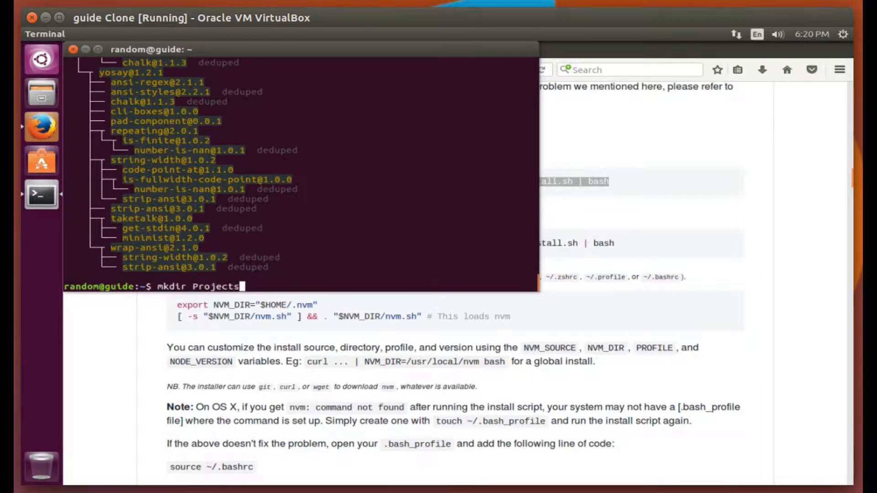
text(cd P)
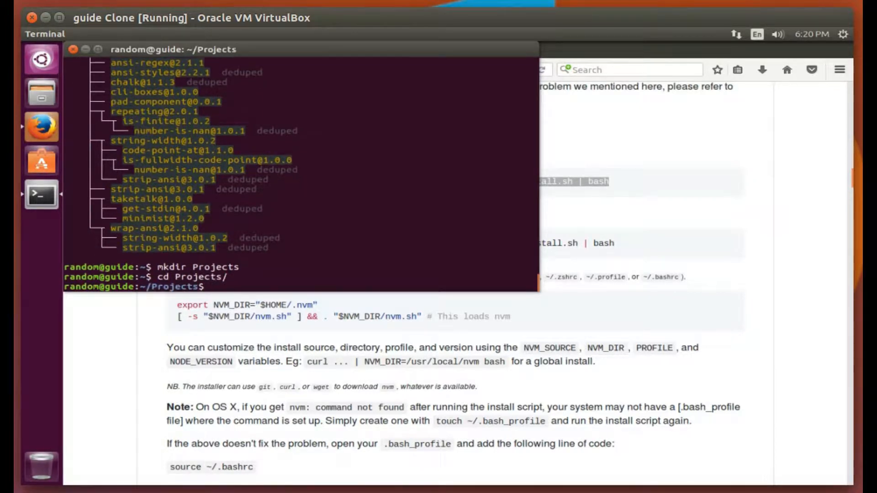
text(you)
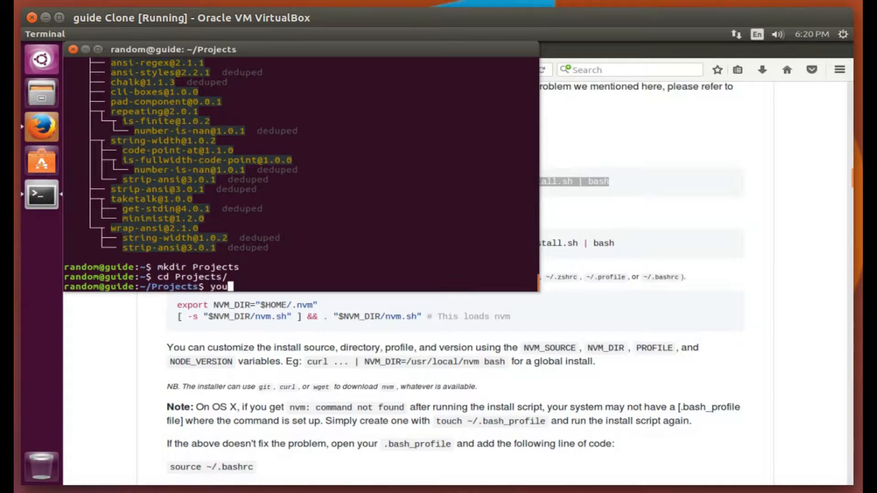
key(Backspace)
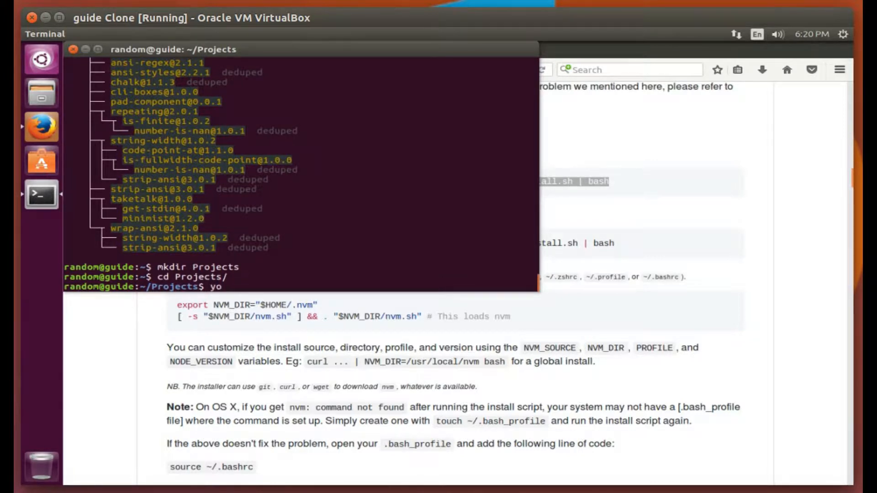
text(as)
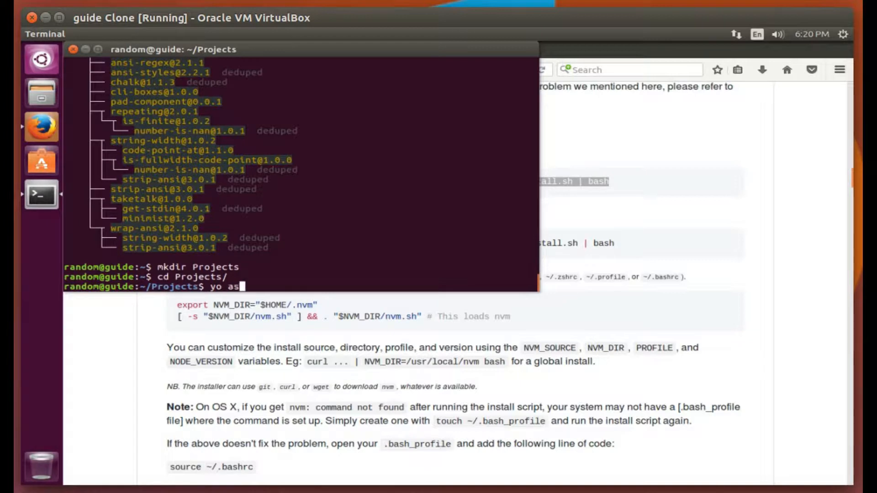
text(pnet)
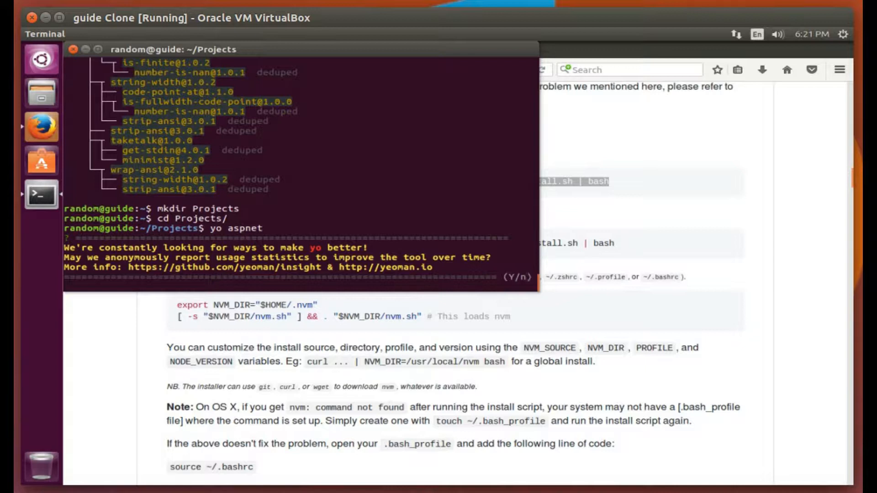
- Accept statistics, pick Web Application Basic with Bootstrap, and name it MyFirstCoreApp
text(Yes)
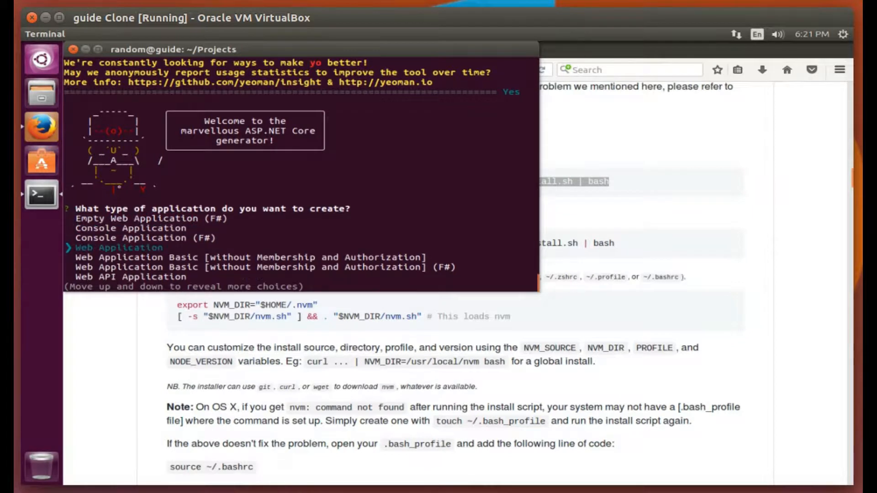
key(Down)
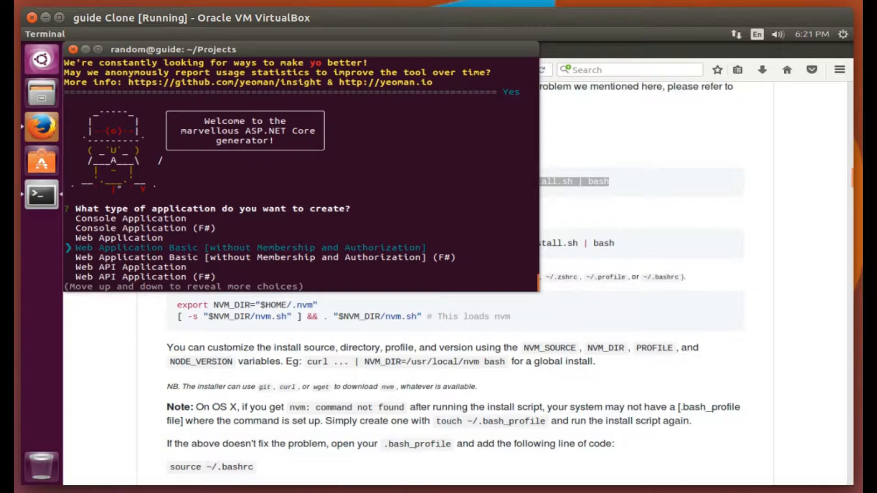
key(enter)
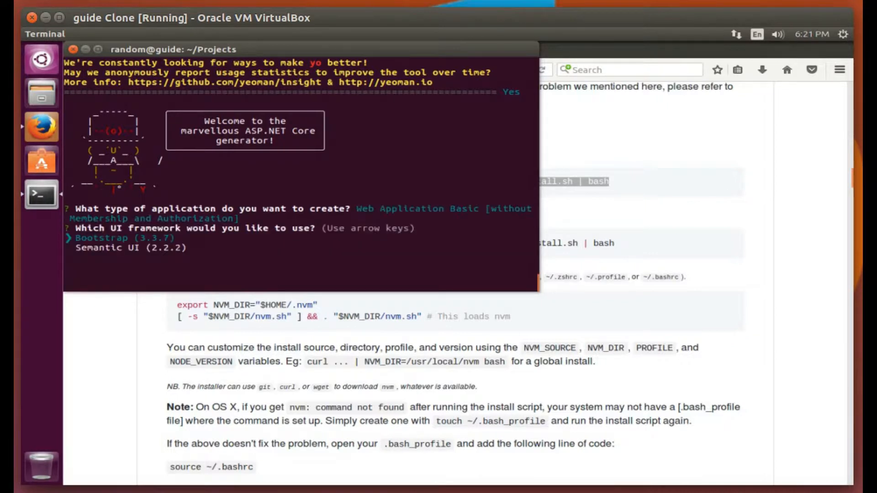
key(enter)
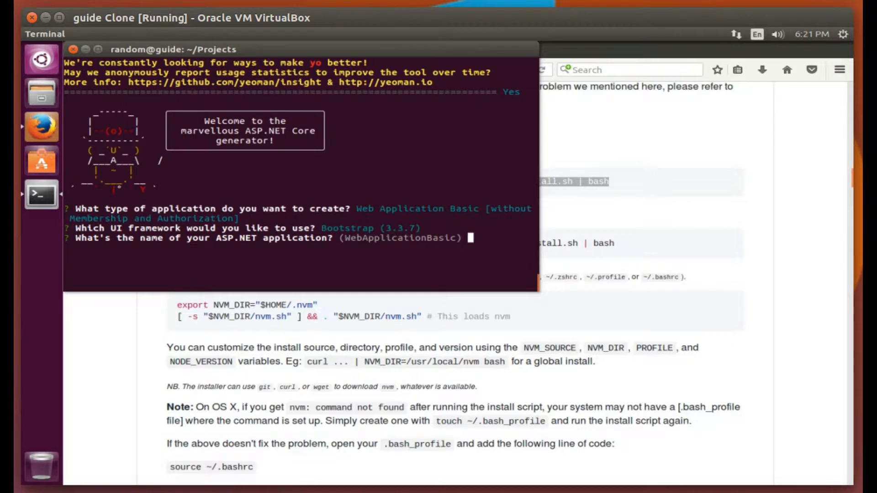
text(MyFirst)
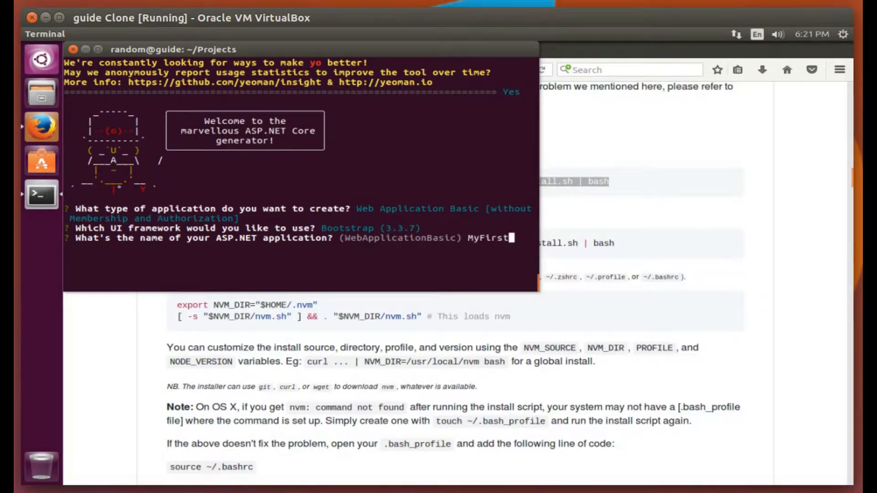
text(CoreA)
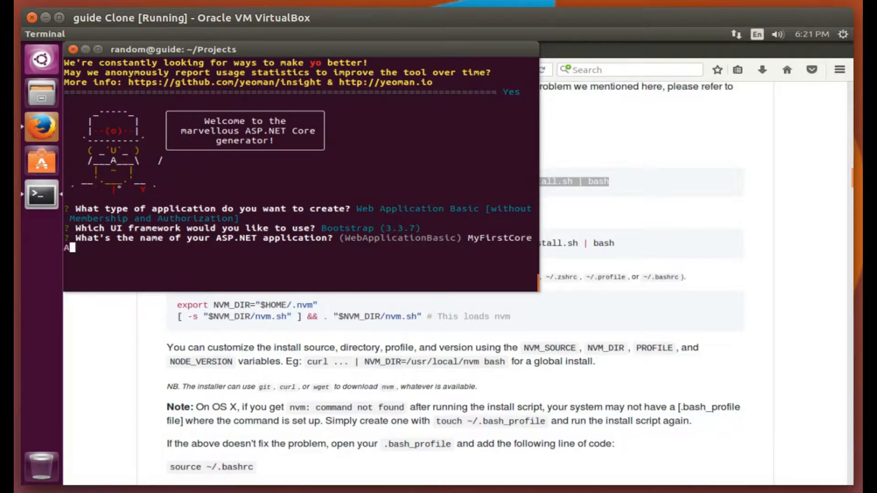
text(pp)
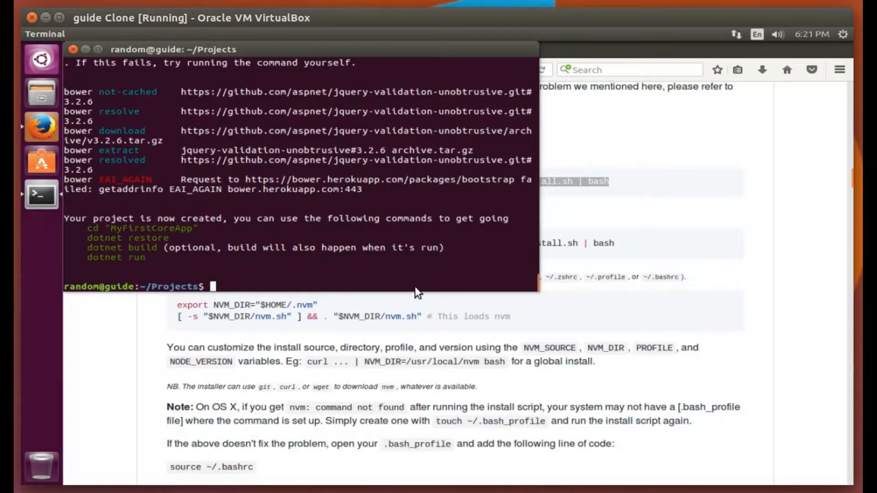
mouse_move(403, 263)
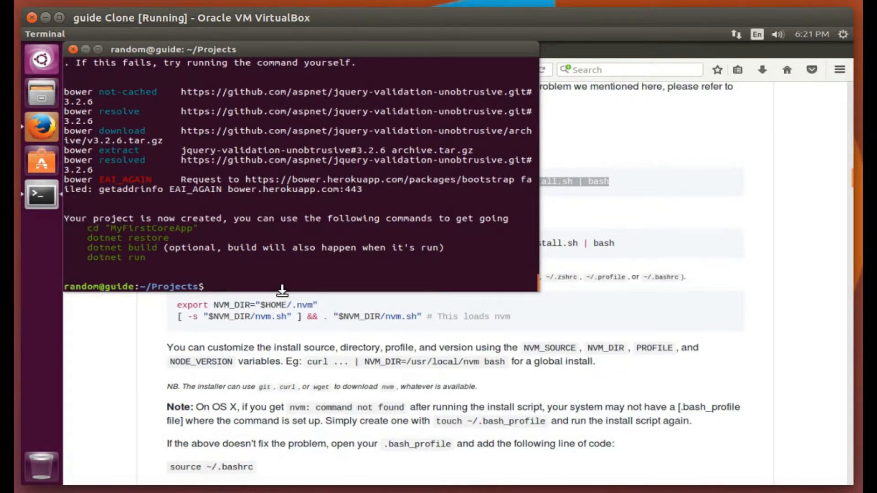
- Enter the MyFirstCoreApp folder and run dotnet restore and dotnet build
text(cd)
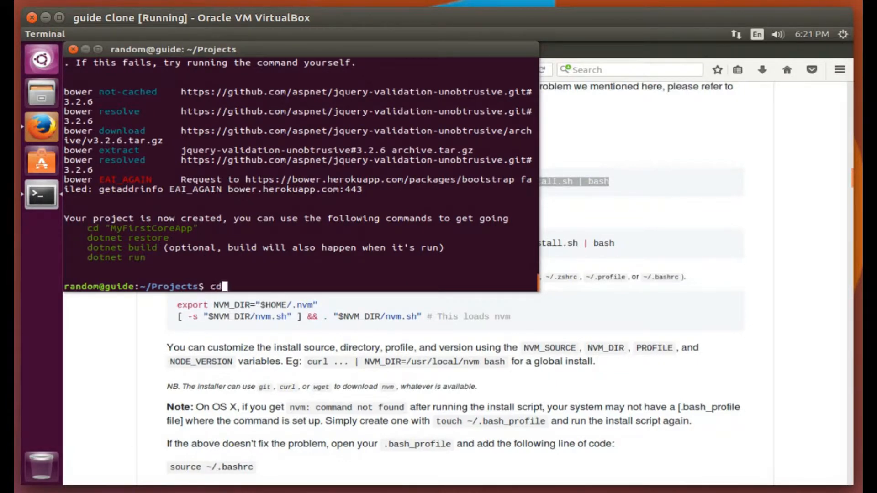
text(MyFirstCoreApp/)
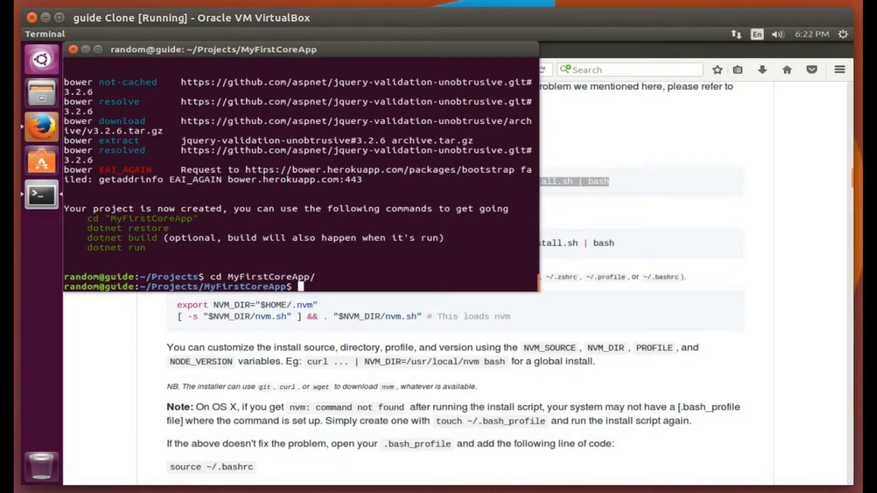
text(dotnet re)
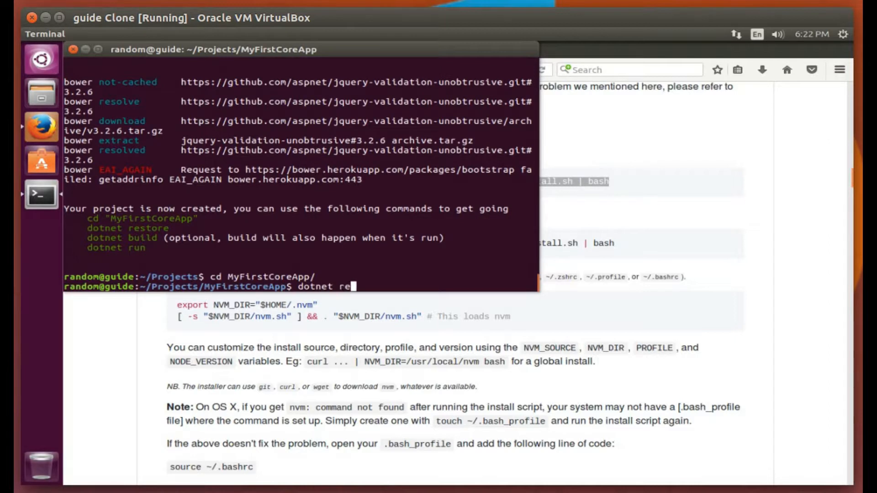
text(store)
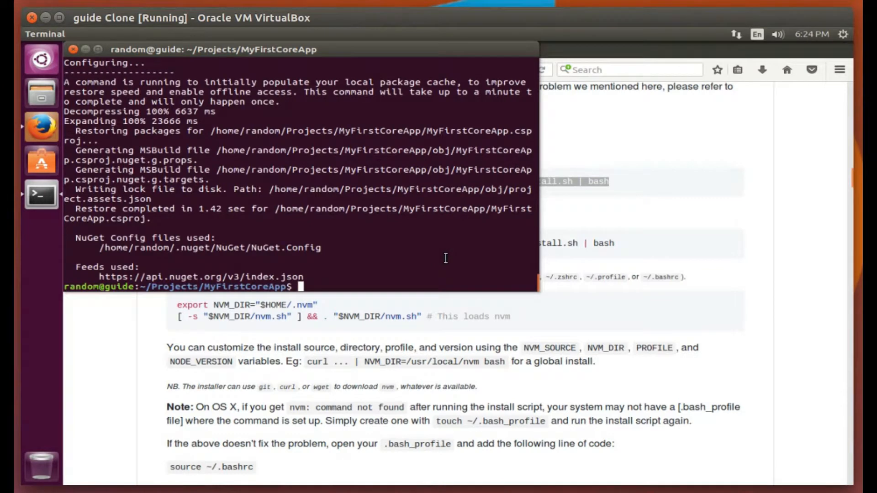
text(dotnet r)
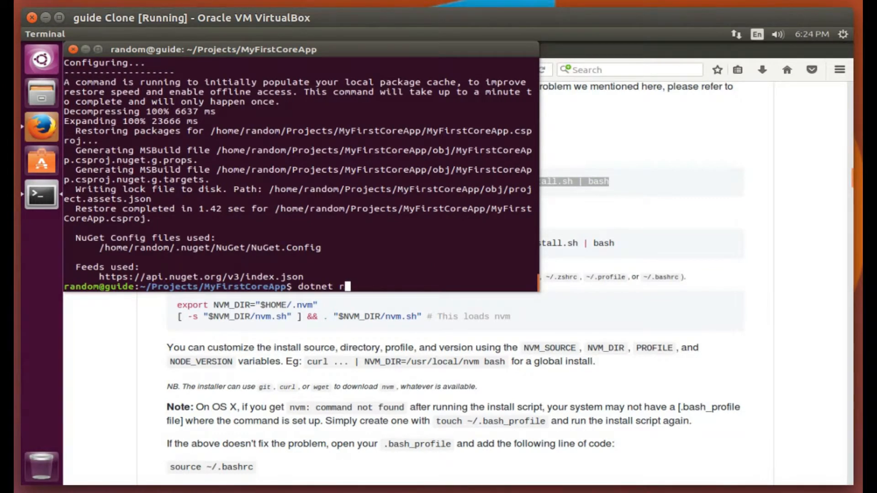
text(uild)
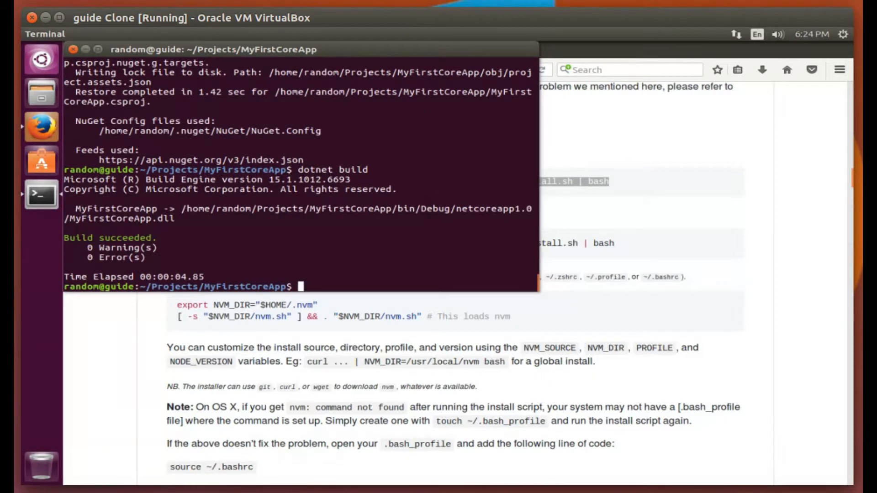
- Start the app with dotnet run and bring up the localhost:5000 link's menu
text(dotnet run)
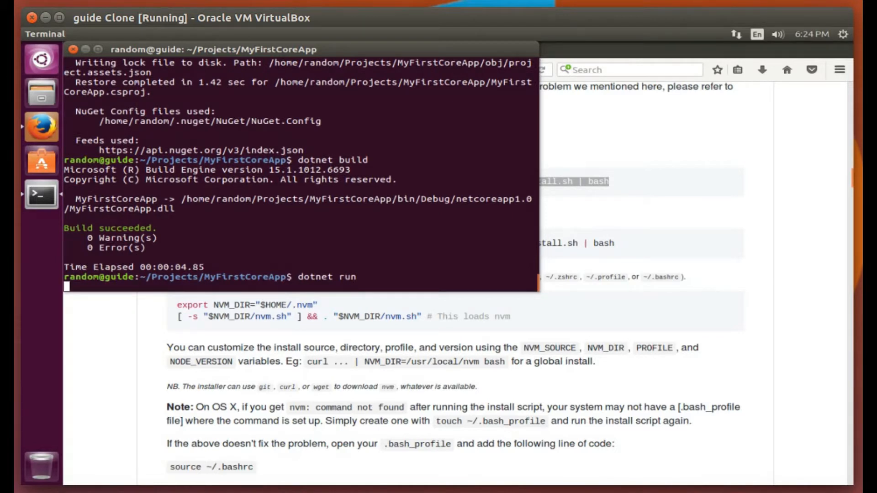
mouse_move(406, 217)
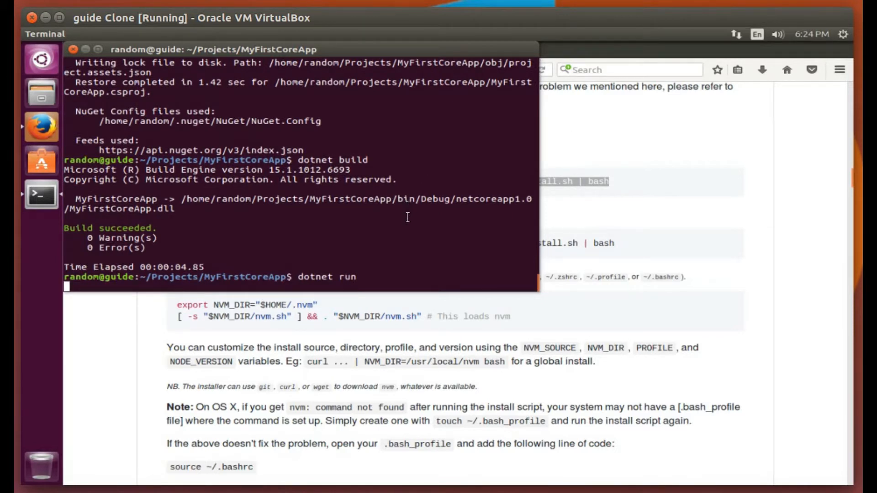
key(Return)
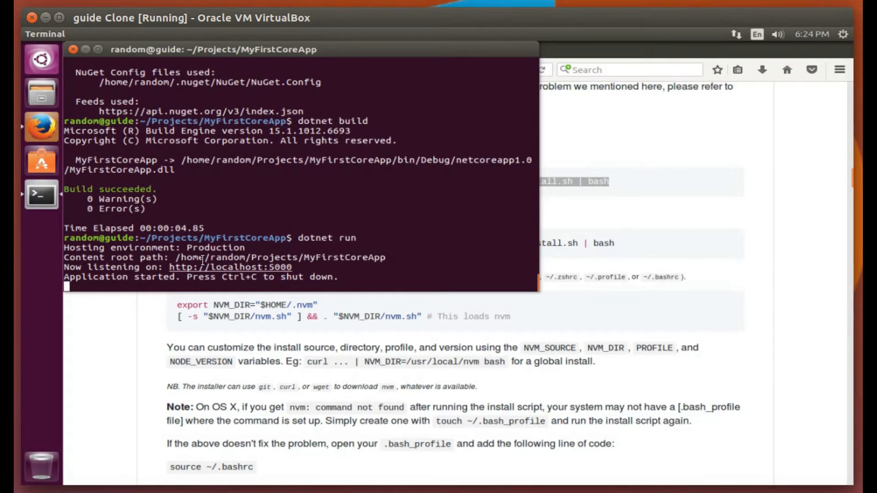
right_click(229, 267)
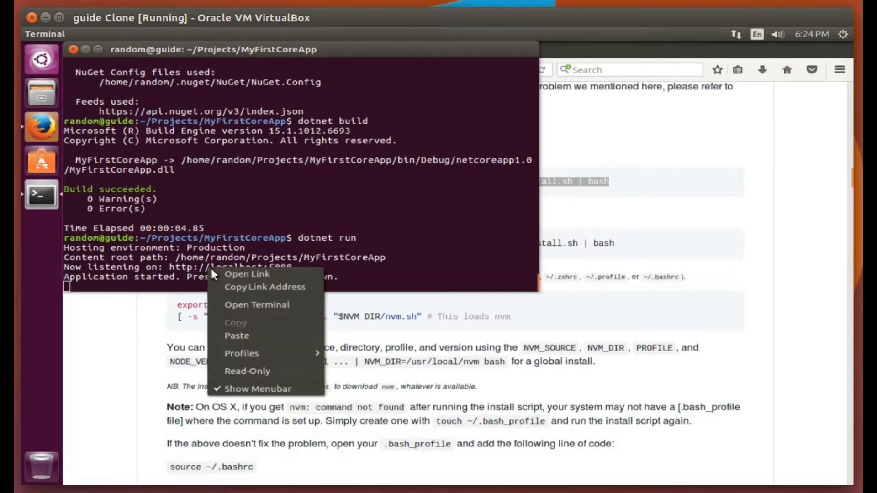
mouse_move(265, 287)
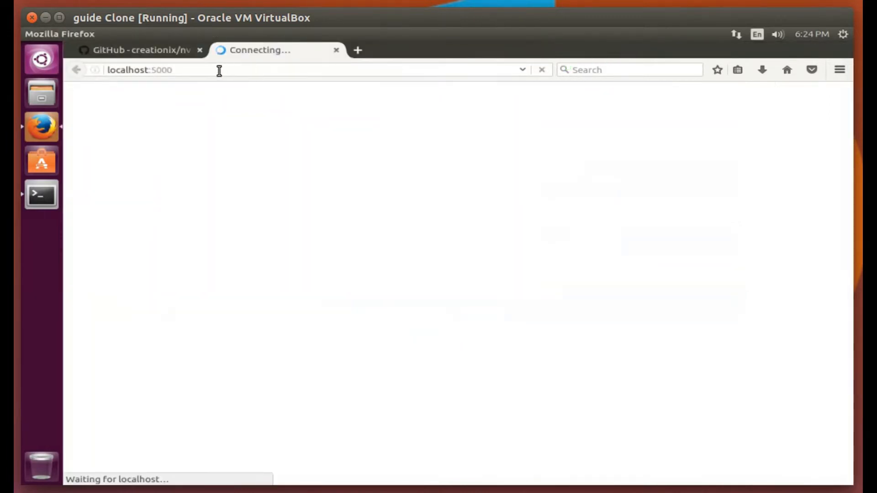
- View the MyFirstCoreApp home page at localhost:5000 and advance the banner carousel
click(140, 69)
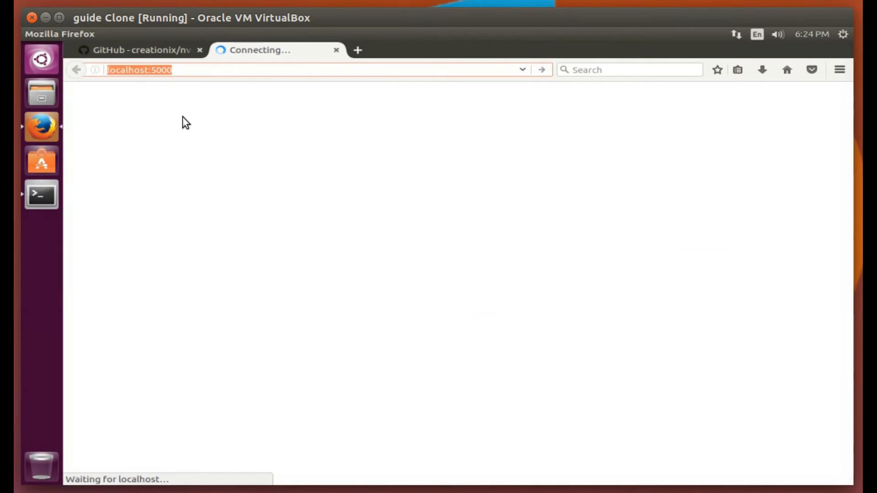
mouse_move(550, 252)
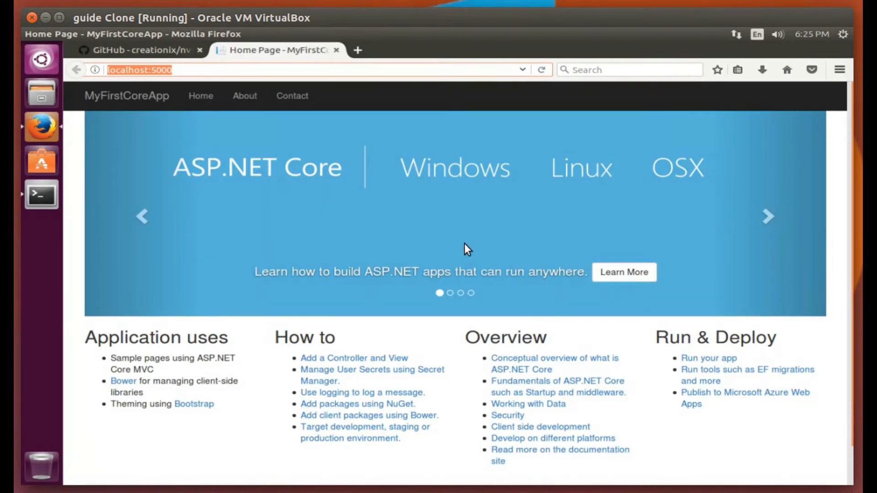
mouse_move(477, 250)
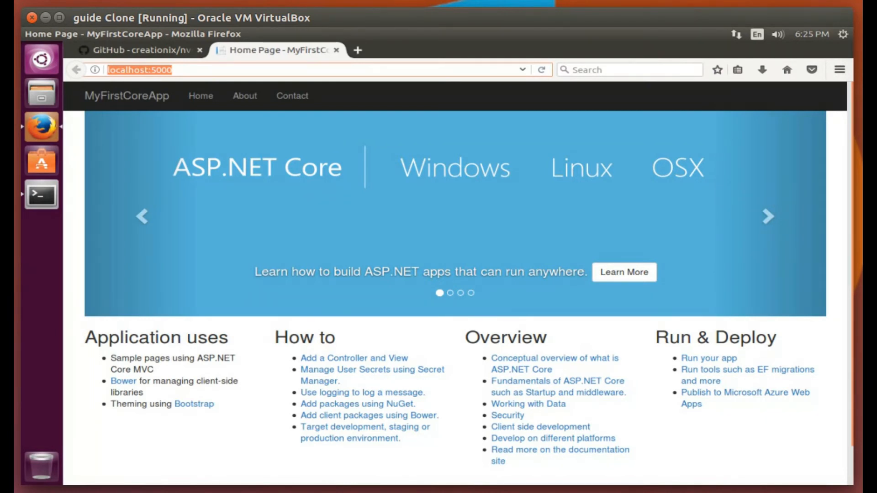
click(768, 217)
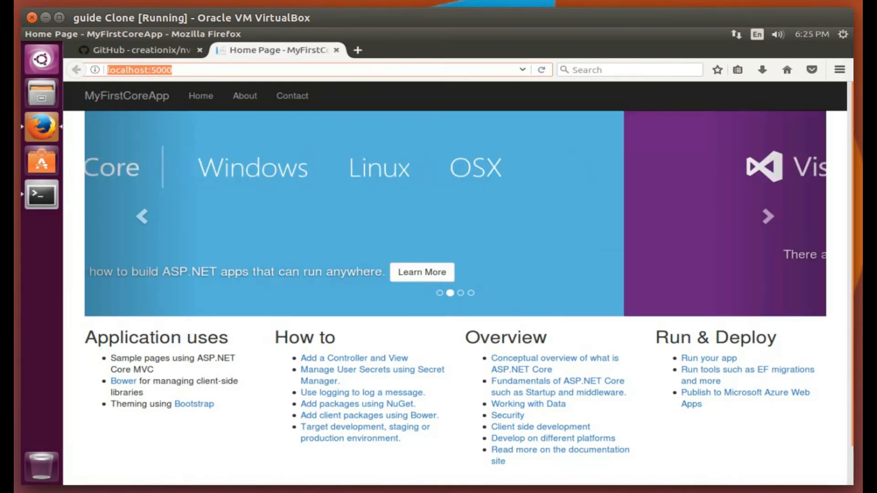